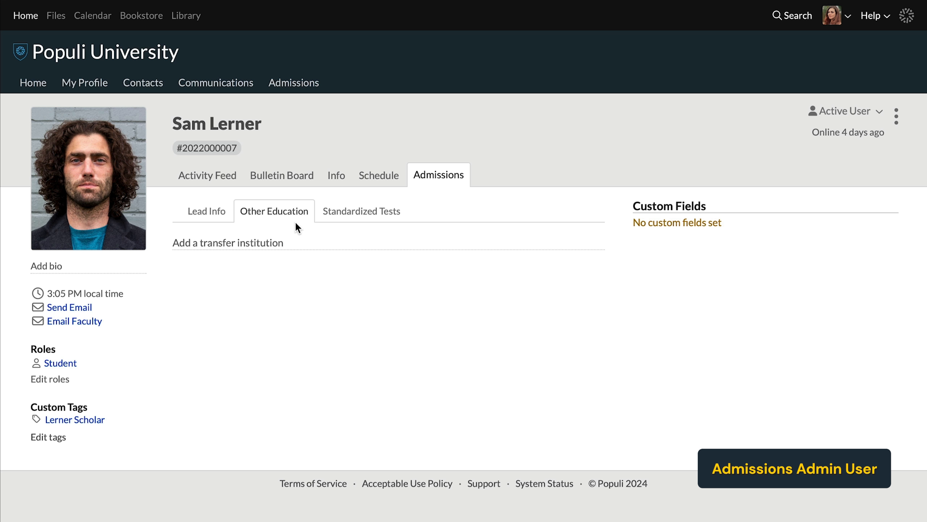
{"action": "mouse_move", "coordinate": [228, 243]}
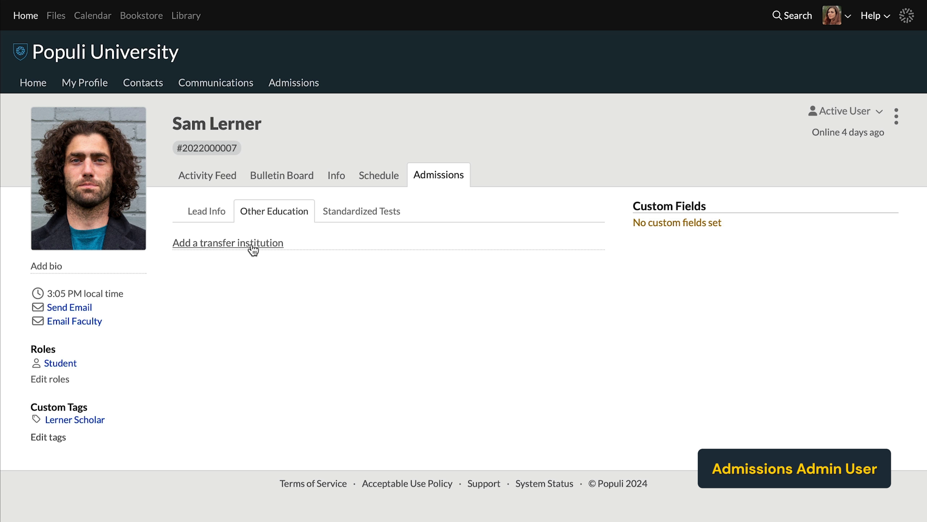
{"action": "left_click", "coordinate": [226, 243]}
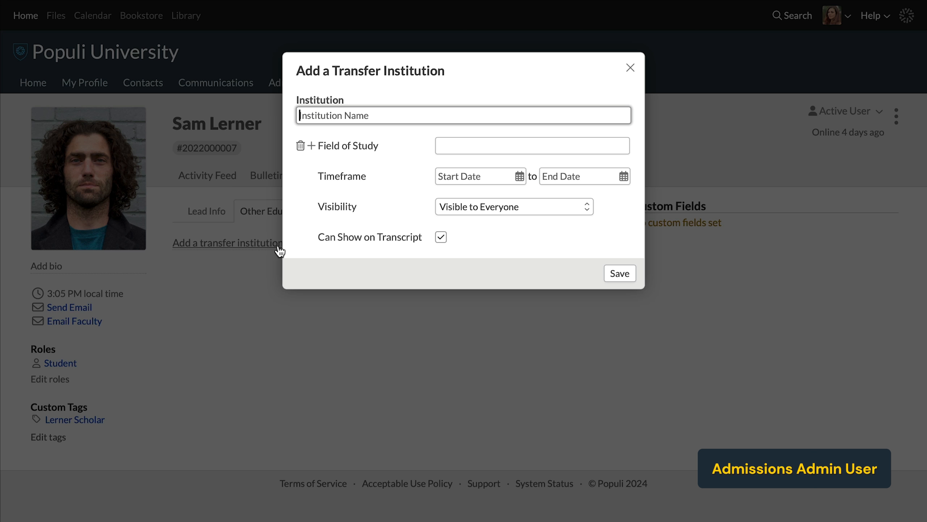
- Choose Cambridge University as the institution with English as the field of study
{"action": "type", "text": "Cam"}
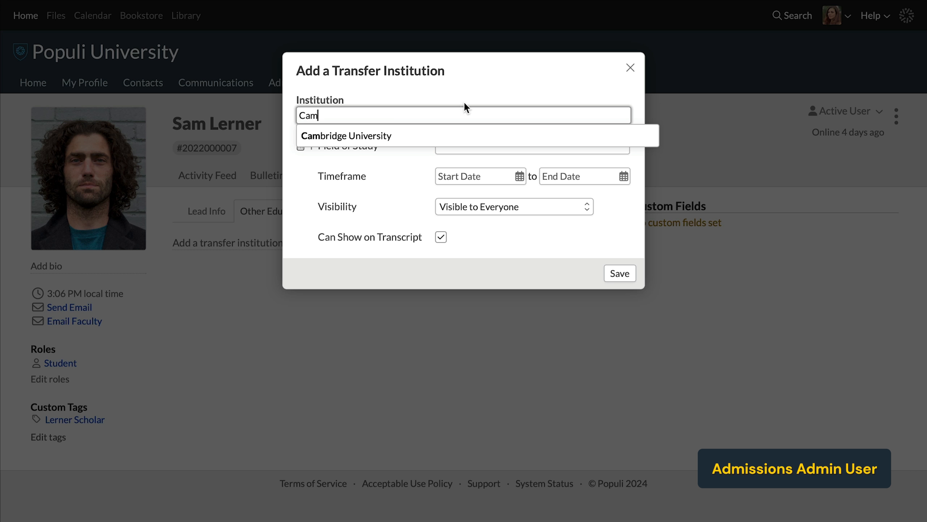
{"action": "left_click", "coordinate": [346, 135]}
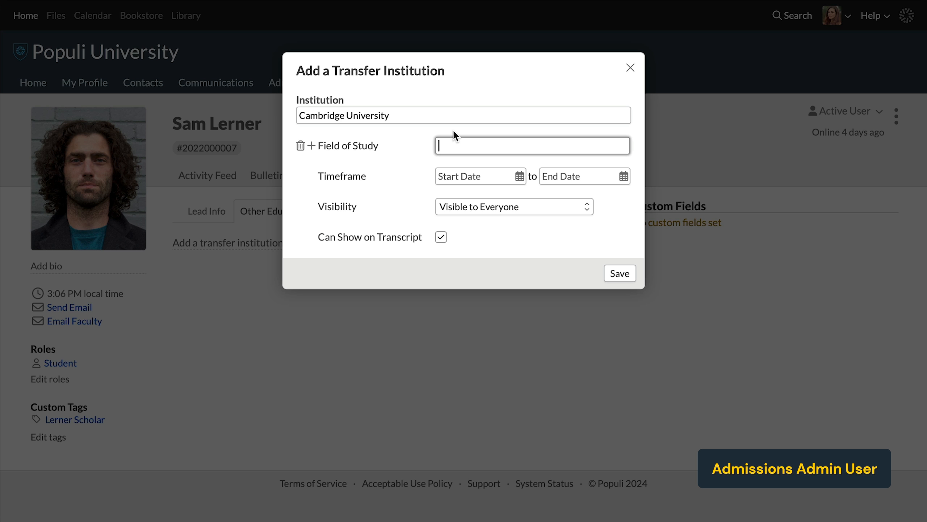
{"action": "type", "text": "Englis"}
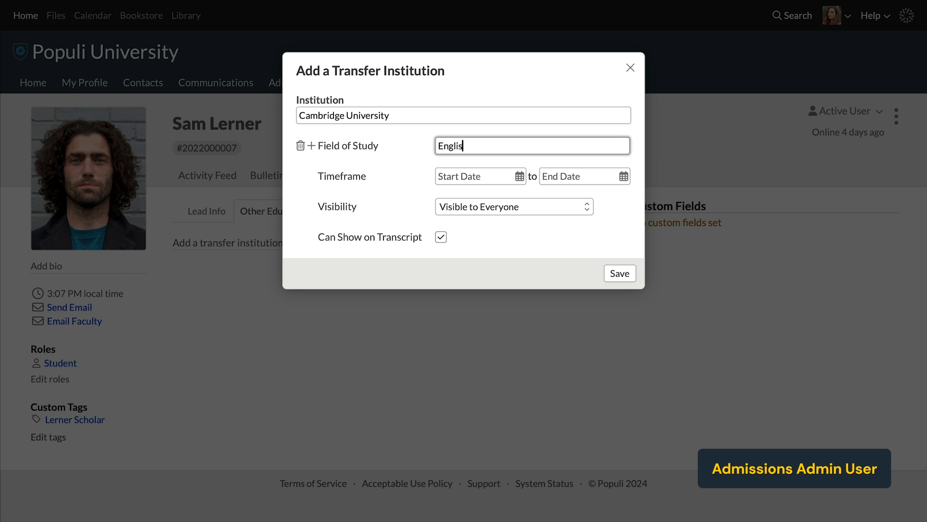
- Date the study May 11, 2020 to Nov 25, 2022, visible to faculty, staff and advisors
{"action": "left_click", "coordinate": [519, 175]}
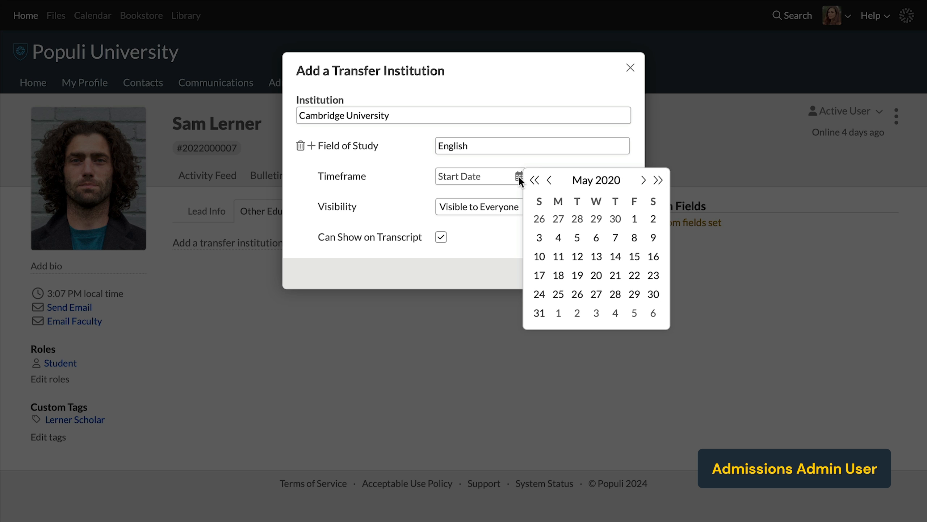
{"action": "left_click", "coordinate": [558, 256]}
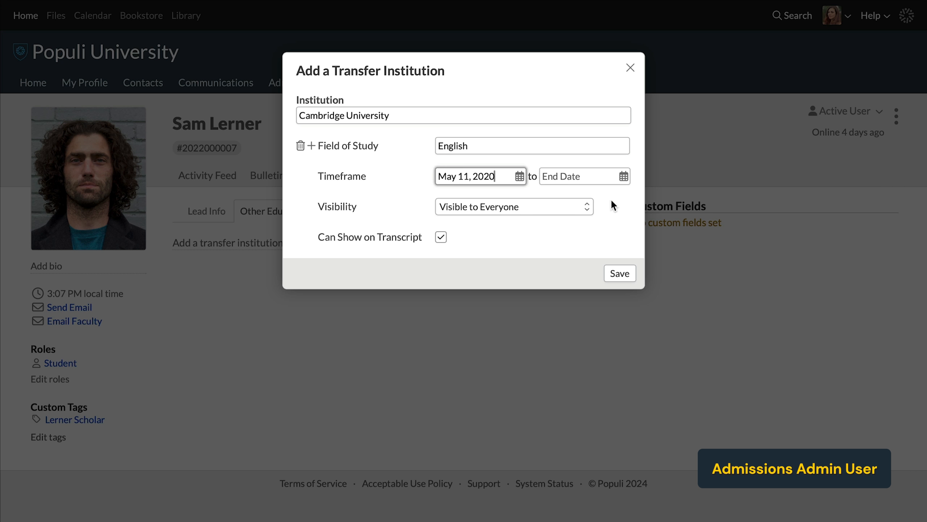
{"action": "type", "text": "Nov 25, 2022"}
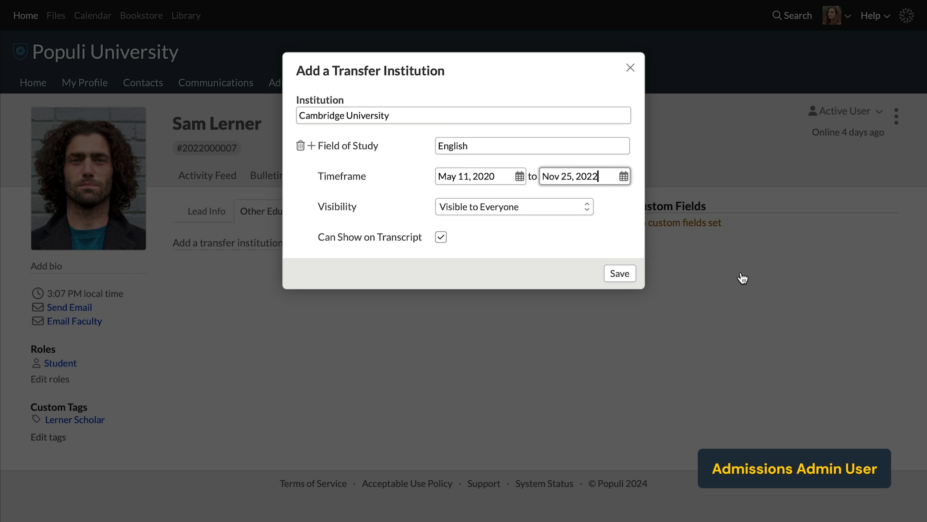
{"action": "left_click", "coordinate": [513, 207]}
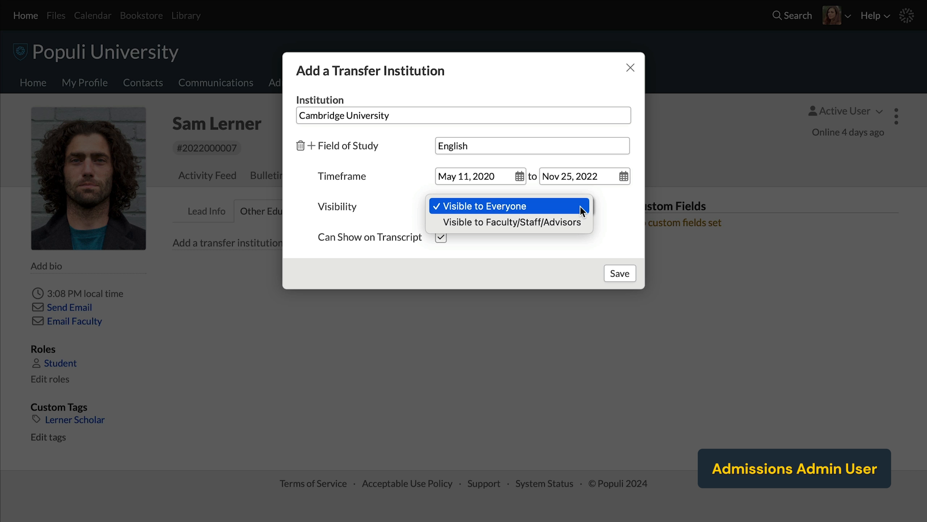
{"action": "mouse_move", "coordinate": [509, 222]}
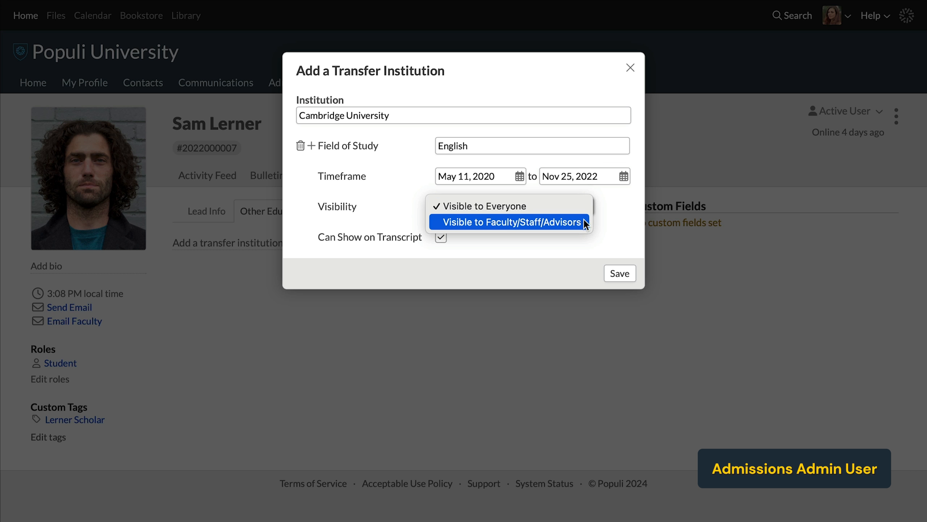
{"action": "left_click", "coordinate": [620, 273]}
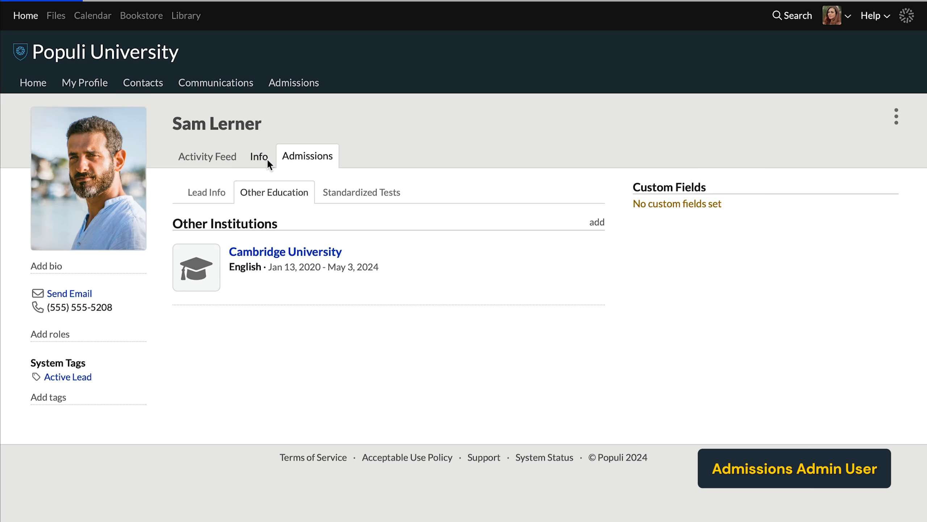
{"action": "left_click", "coordinate": [260, 156]}
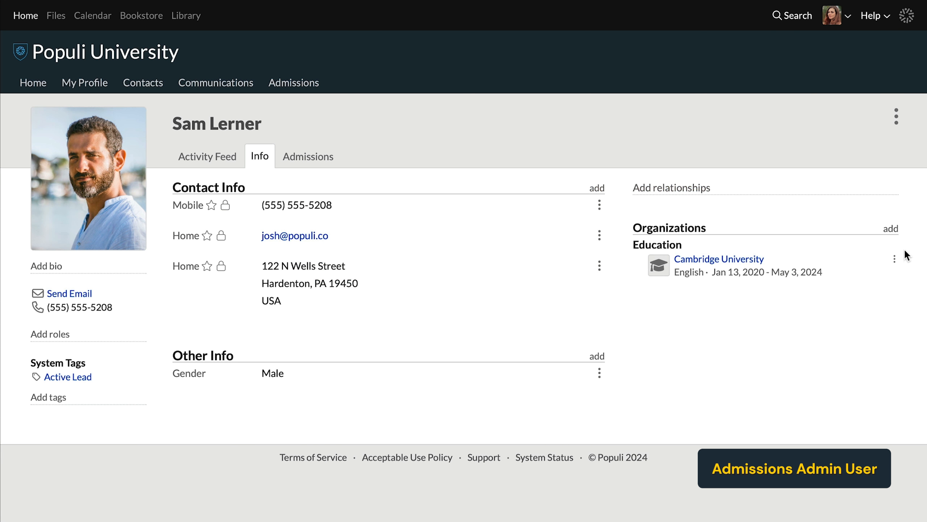
{"action": "left_click", "coordinate": [895, 259]}
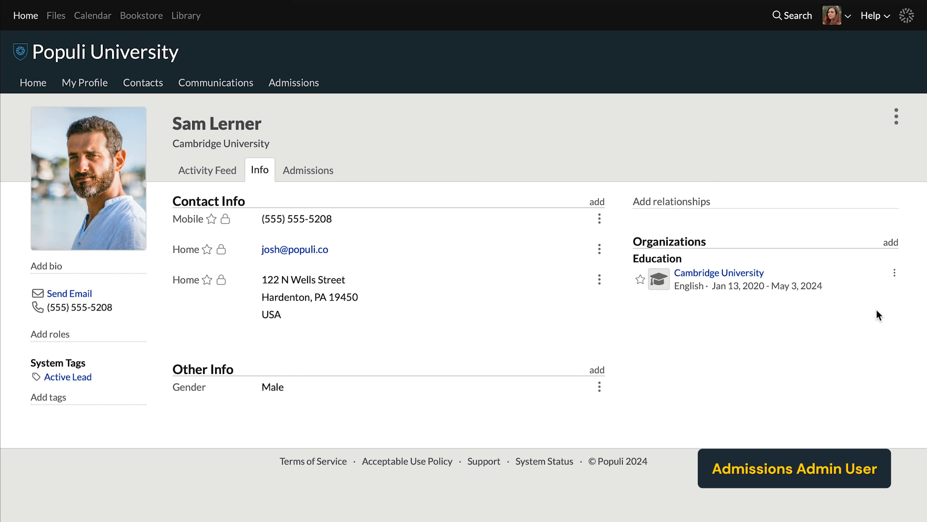
{"action": "mouse_move", "coordinate": [463, 215]}
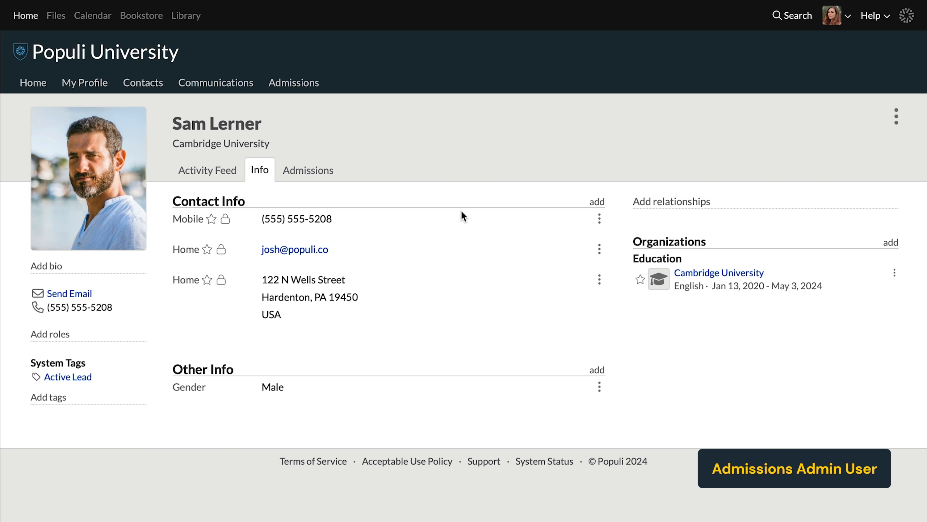
{"action": "mouse_move", "coordinate": [263, 155]}
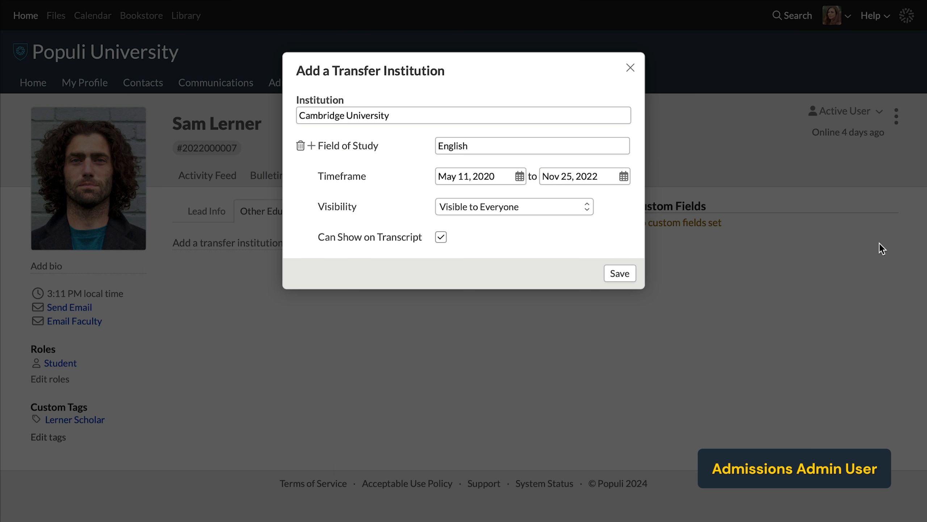
{"action": "left_click", "coordinate": [440, 237]}
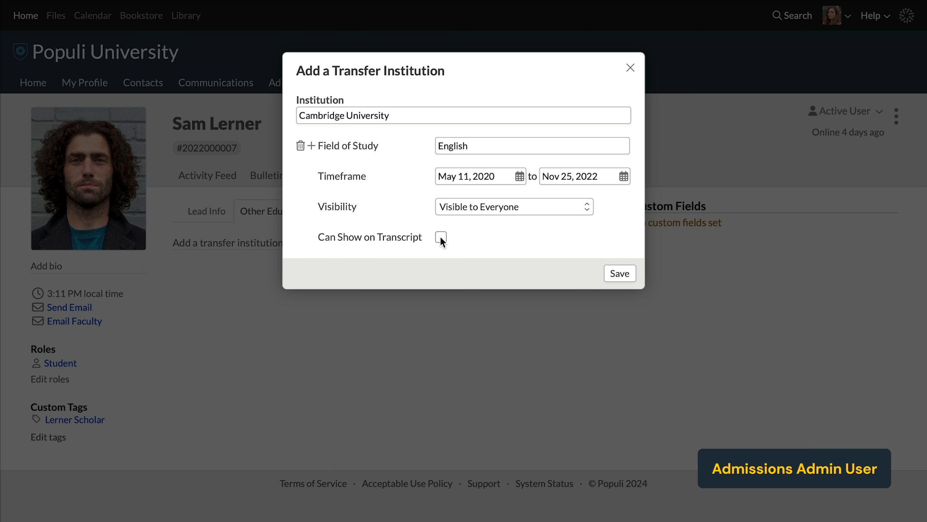
{"action": "left_click", "coordinate": [440, 237]}
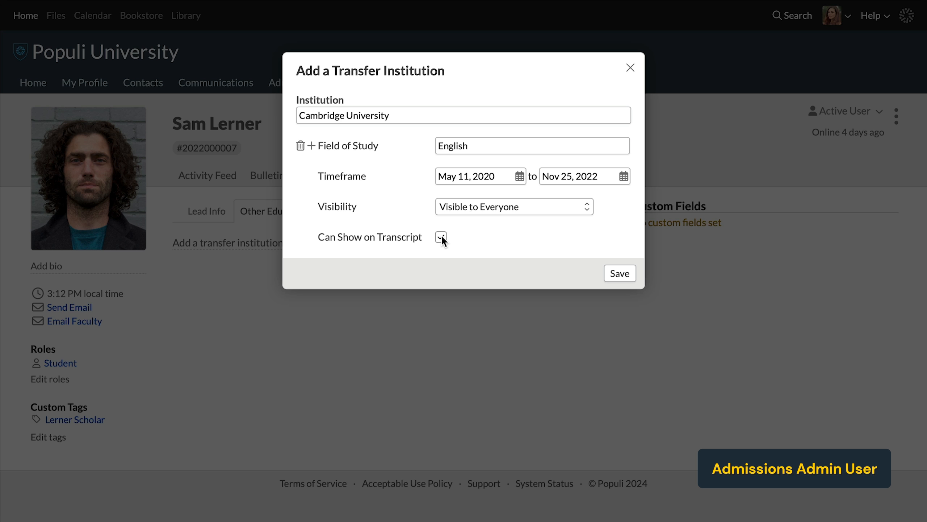
{"action": "left_click", "coordinate": [441, 237]}
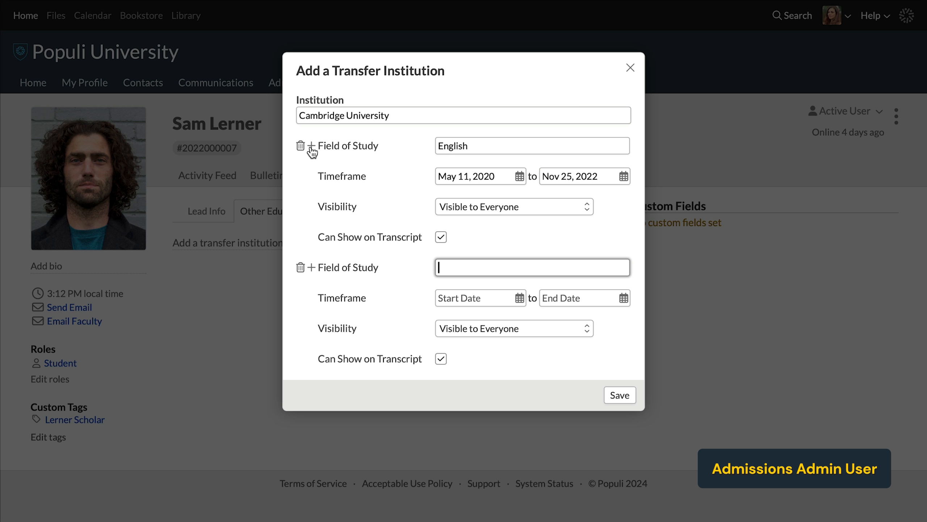
{"action": "mouse_move", "coordinate": [498, 266]}
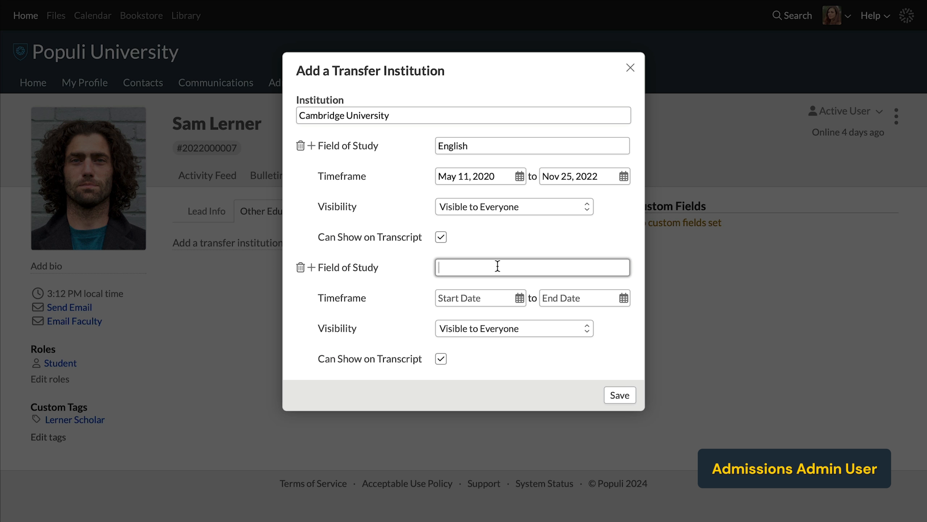
- Enter Biology as a second field of study, remove it again, and save Cambridge University
{"action": "type", "text": "Biolog"}
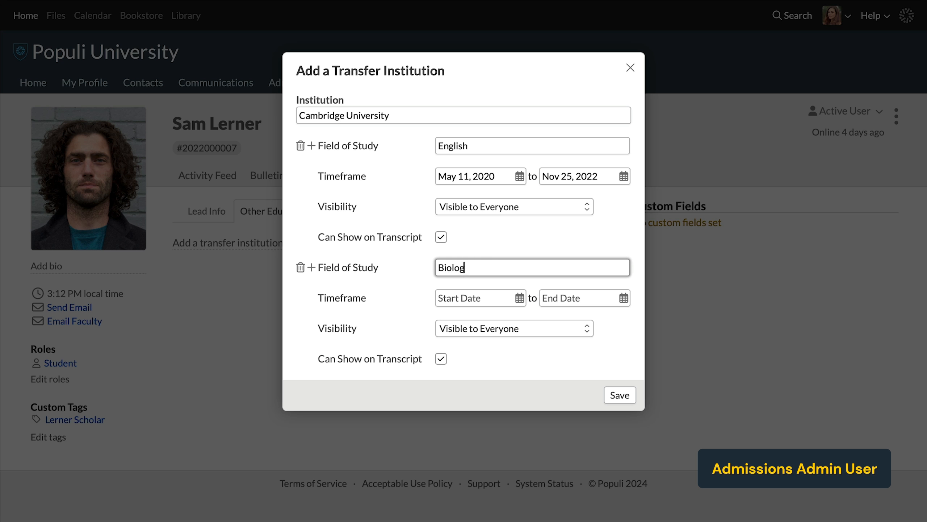
{"action": "type", "text": "y"}
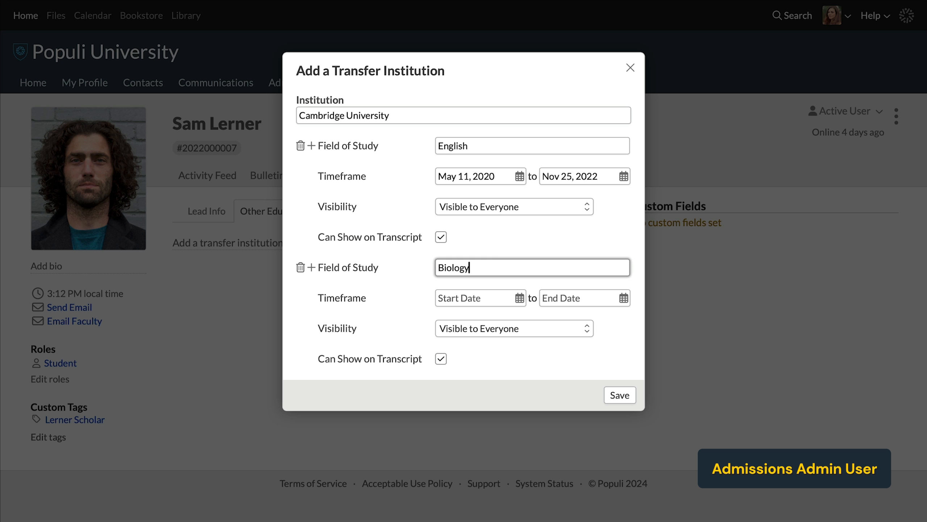
{"action": "mouse_move", "coordinate": [706, 283]}
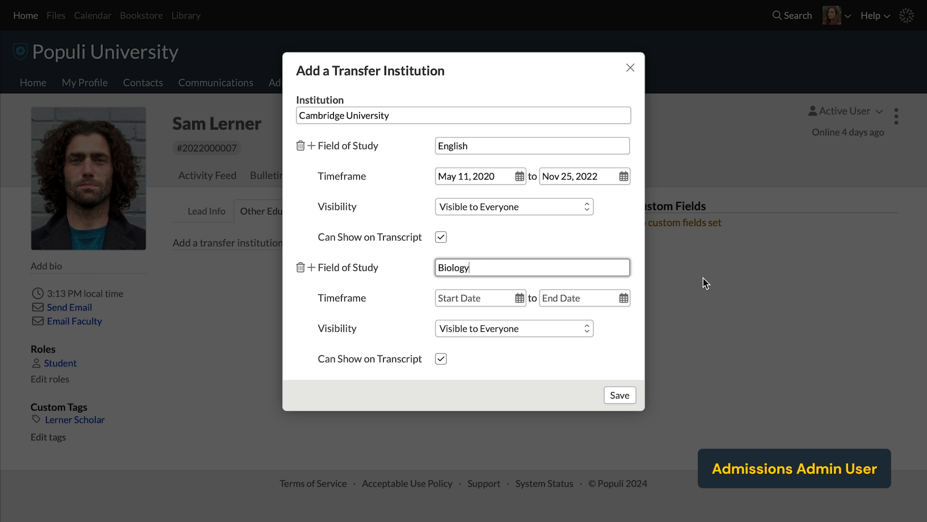
{"action": "mouse_move", "coordinate": [302, 270]}
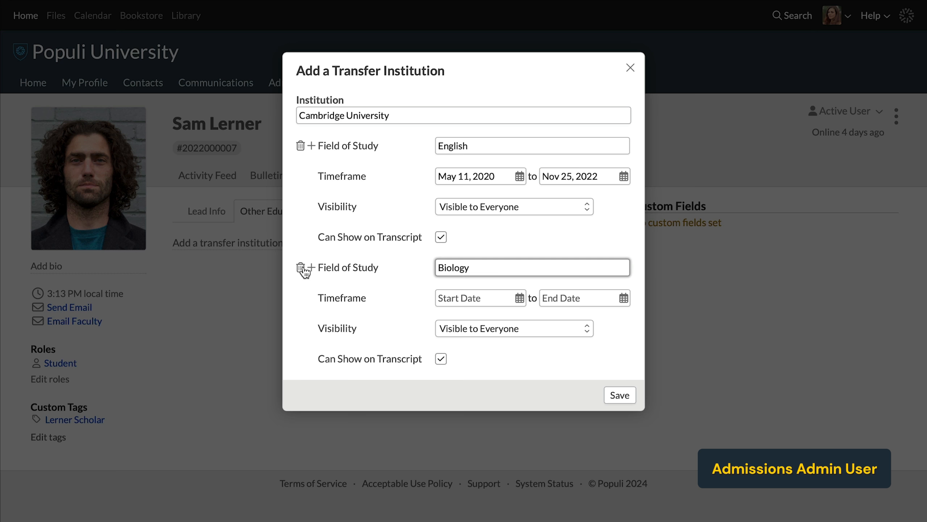
{"action": "left_click", "coordinate": [301, 266]}
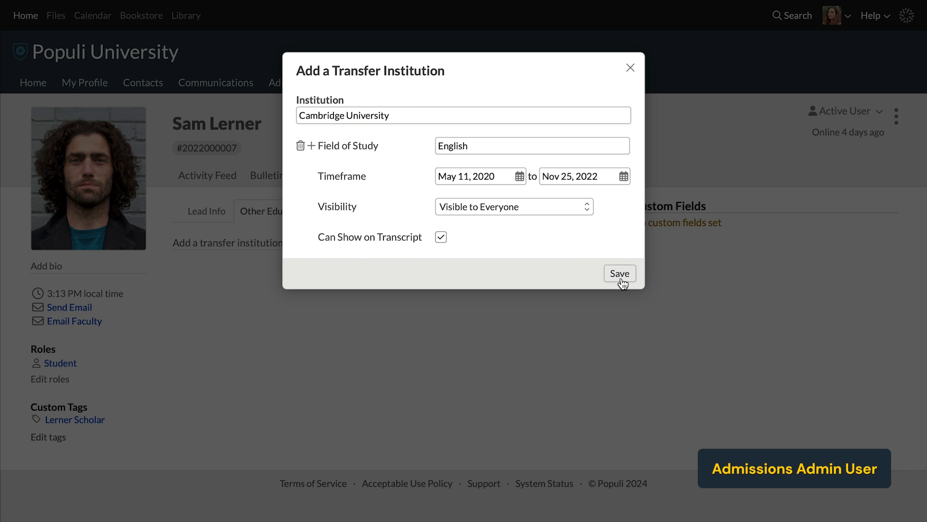
{"action": "left_click", "coordinate": [619, 274]}
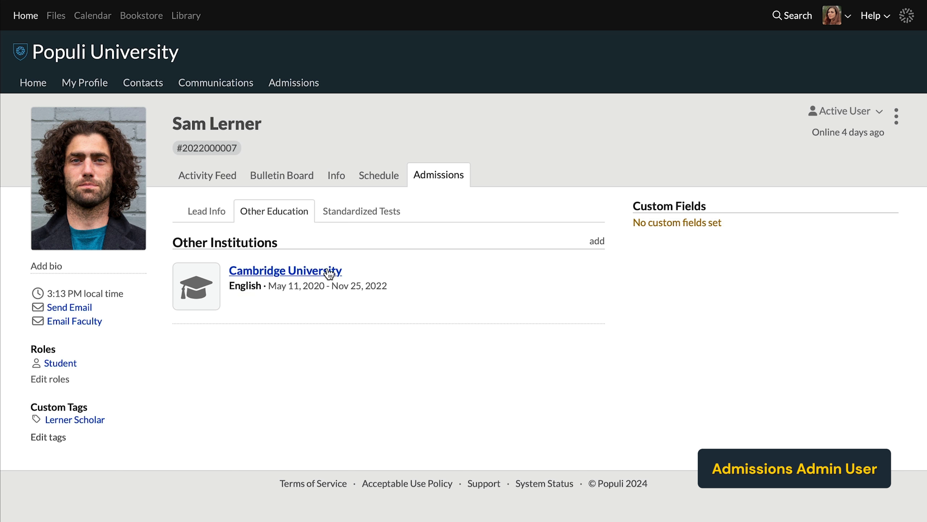
- View the Cambridge University entry under Other Institutions
{"action": "left_click", "coordinate": [286, 270]}
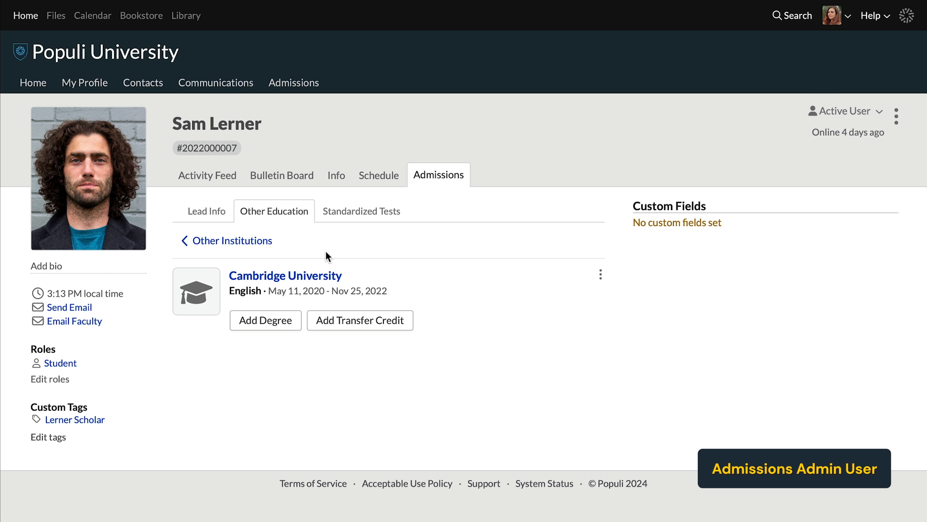
{"action": "mouse_move", "coordinate": [293, 342]}
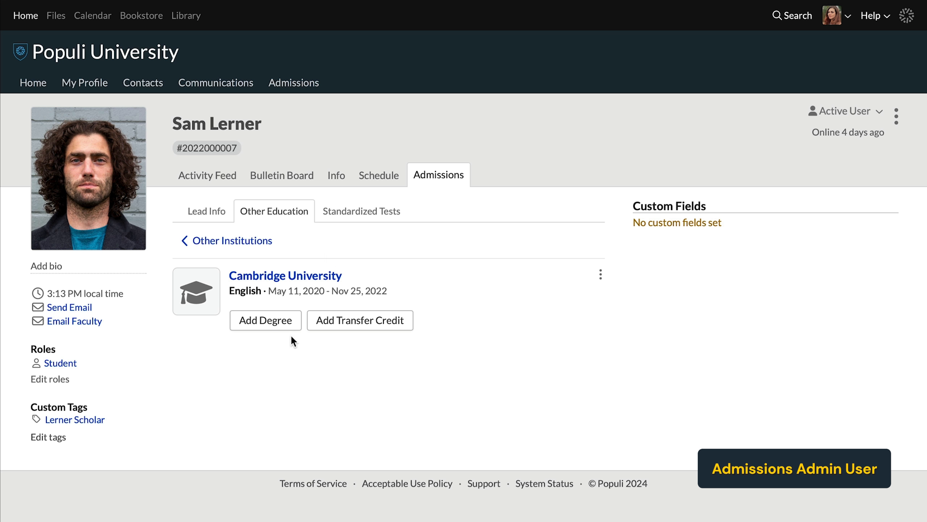
{"action": "mouse_move", "coordinate": [360, 320]}
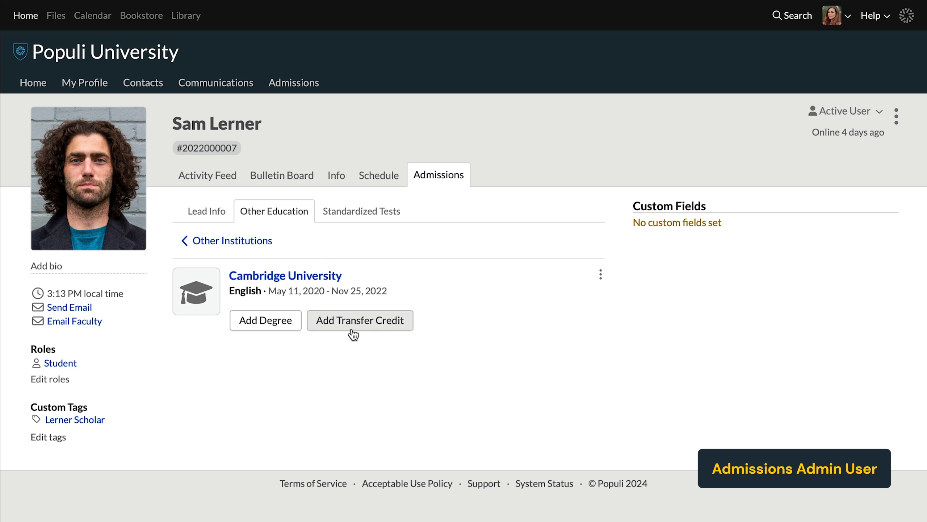
- Start a transfer credit ENG 102, English 102: Words and Sentences, worth 2 credits
{"action": "left_click", "coordinate": [360, 320]}
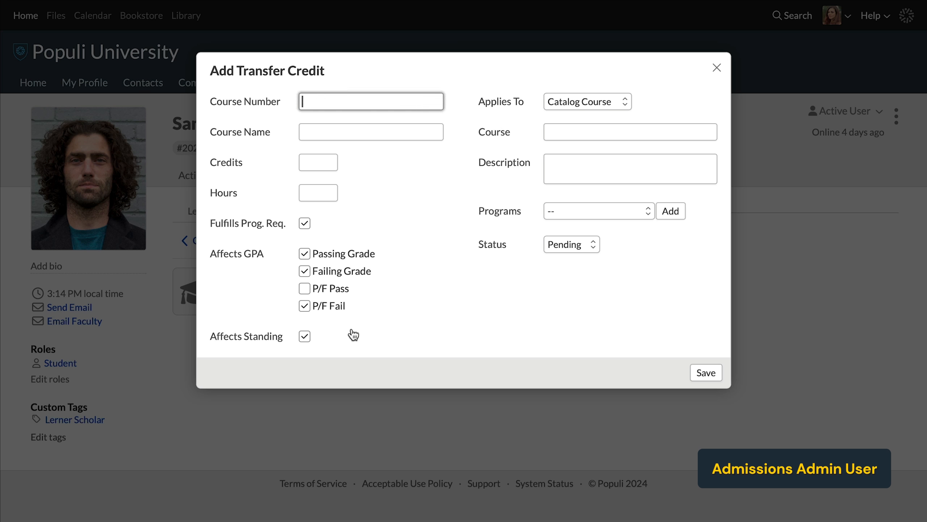
{"action": "type", "text": "ENG"}
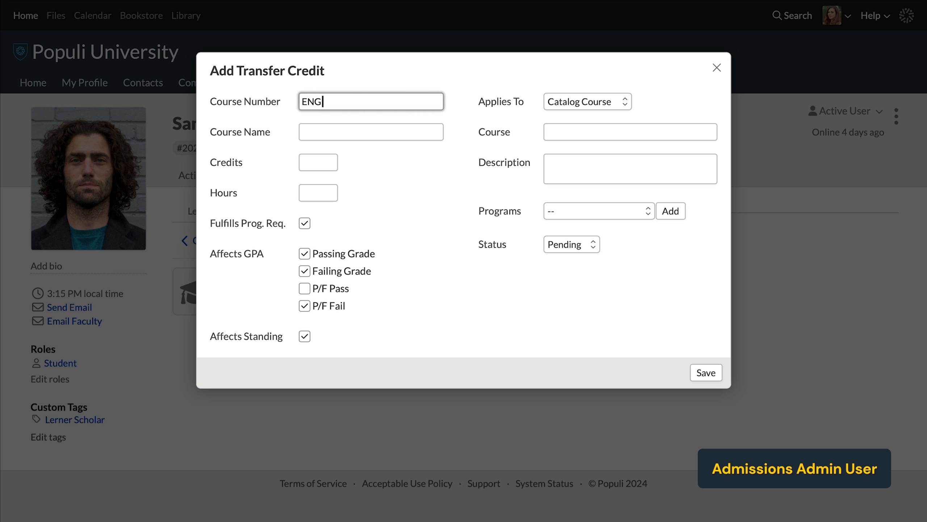
{"action": "type", "text": "102"}
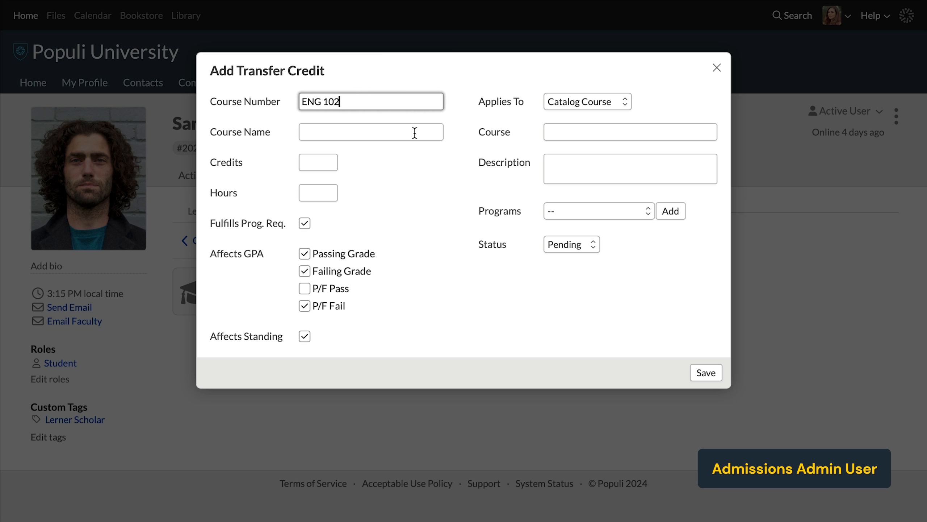
{"action": "type", "text": "English 102"}
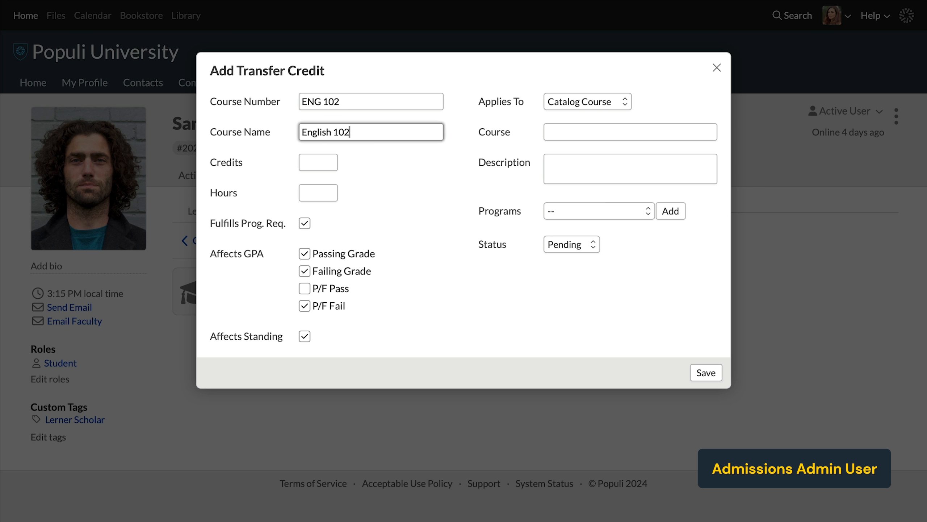
{"action": "type", "text": ":"}
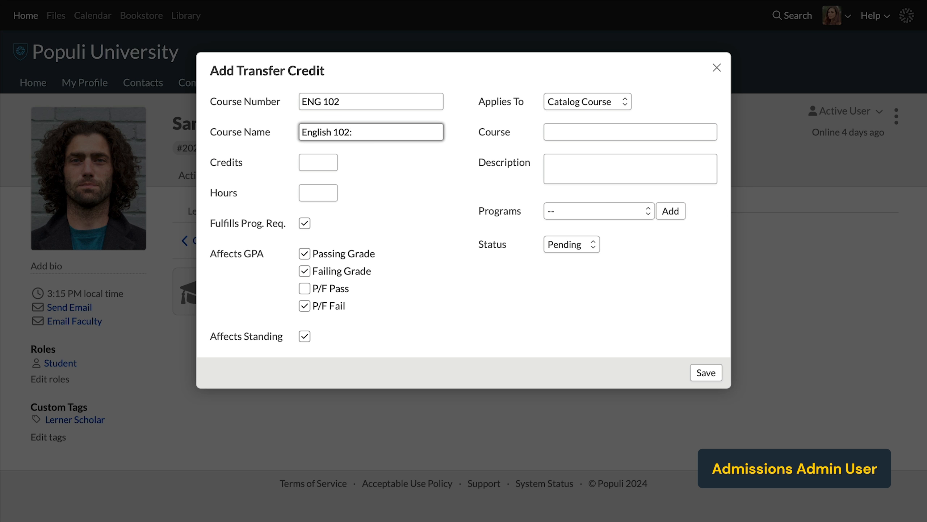
{"action": "type", "text": "Words and Sentences"}
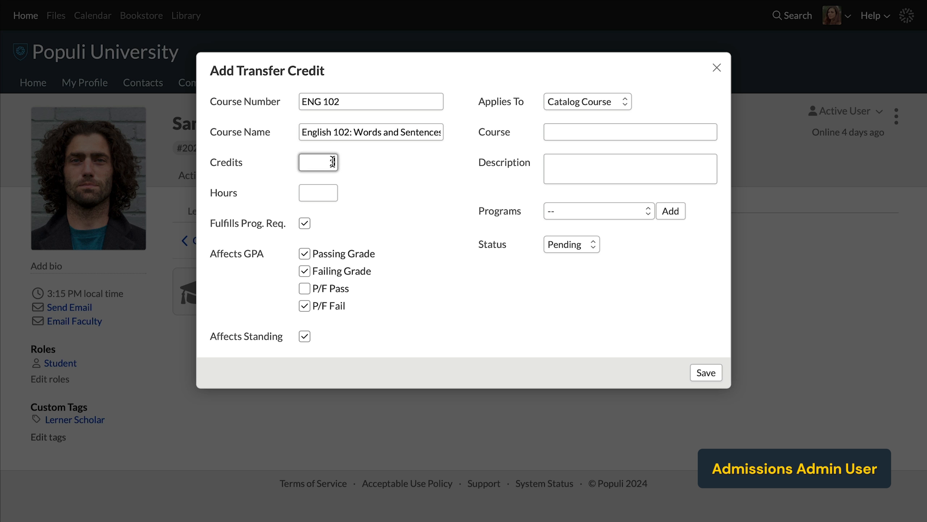
{"action": "type", "text": "2"}
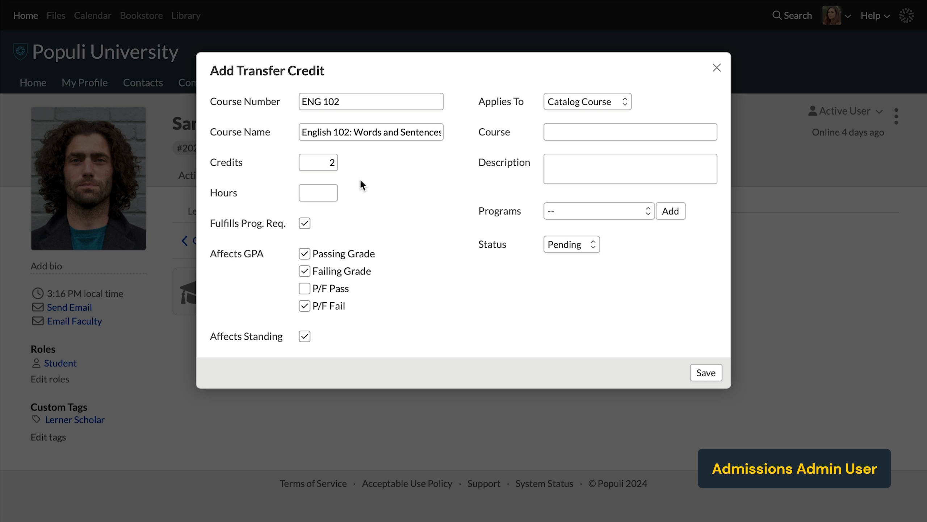
{"action": "mouse_move", "coordinate": [326, 222]}
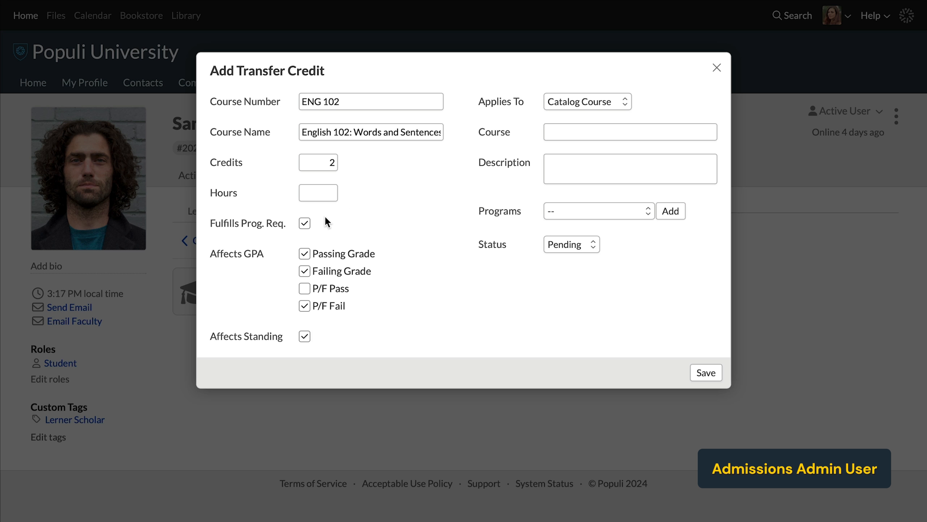
{"action": "mouse_move", "coordinate": [324, 226]}
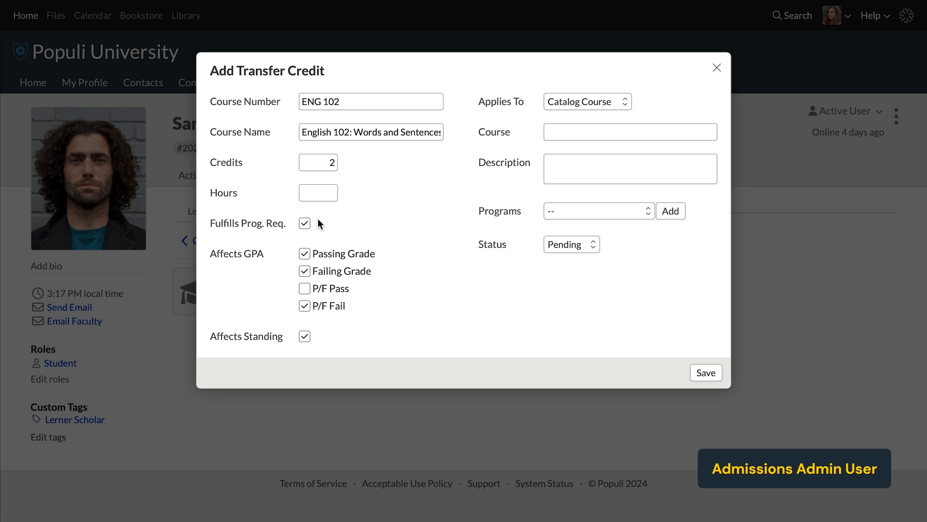
{"action": "left_click", "coordinate": [305, 223]}
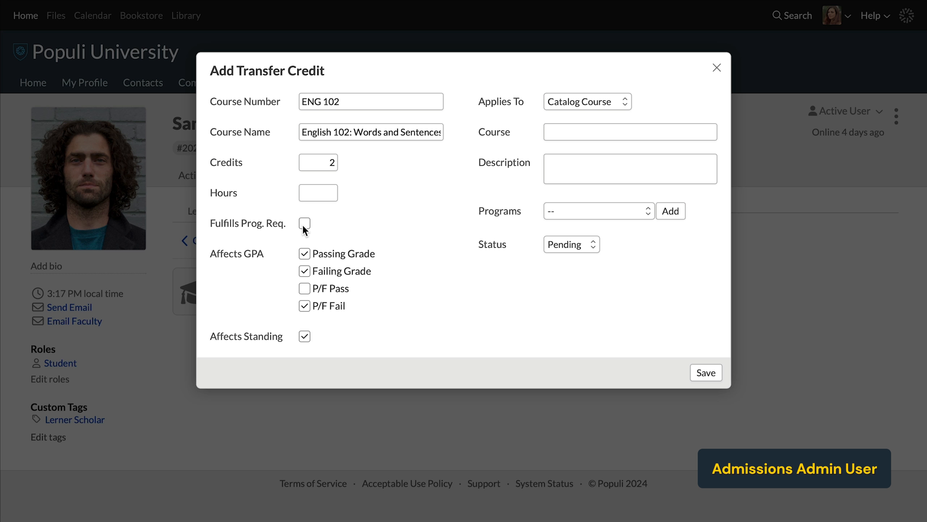
{"action": "left_click", "coordinate": [304, 224]}
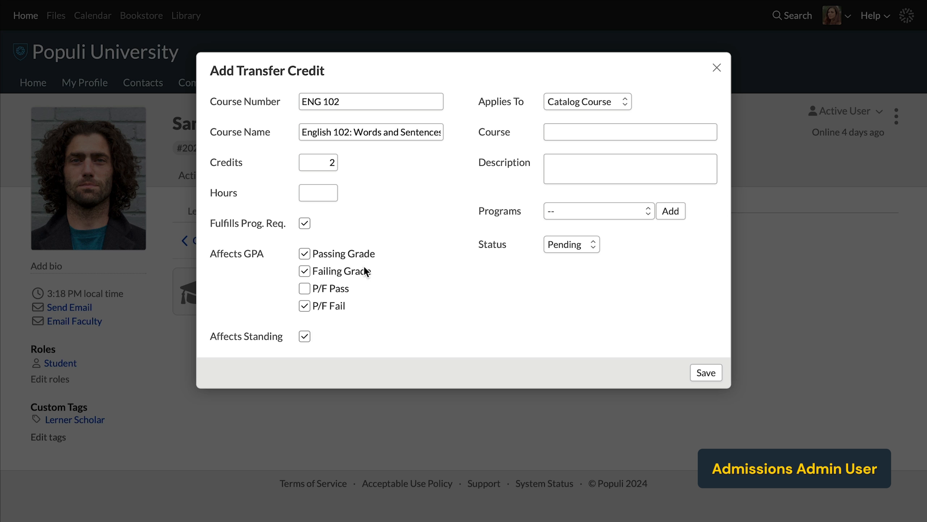
{"action": "mouse_move", "coordinate": [367, 276]}
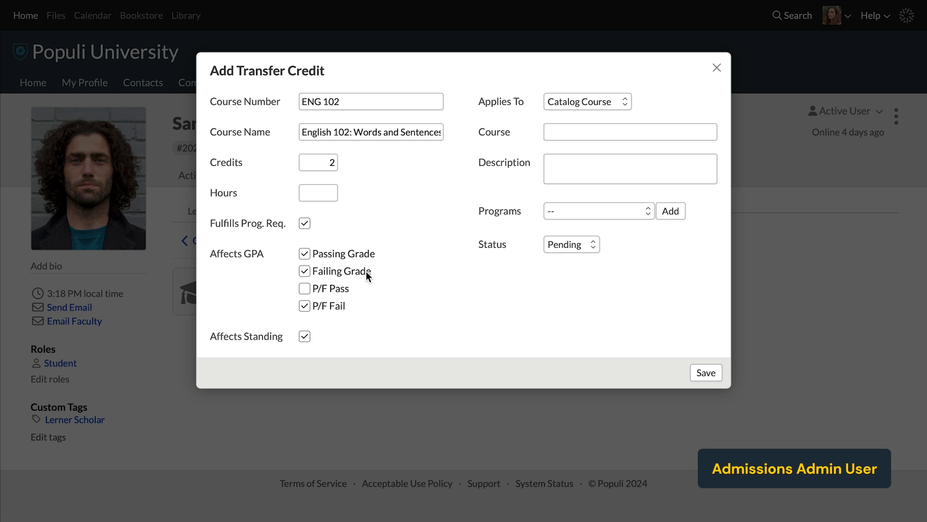
{"action": "mouse_move", "coordinate": [359, 291]}
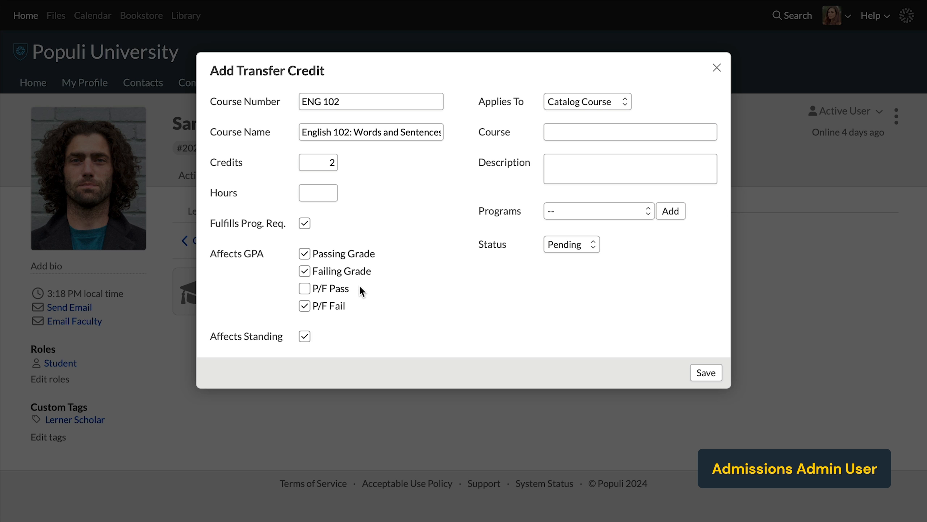
{"action": "mouse_move", "coordinate": [363, 295]}
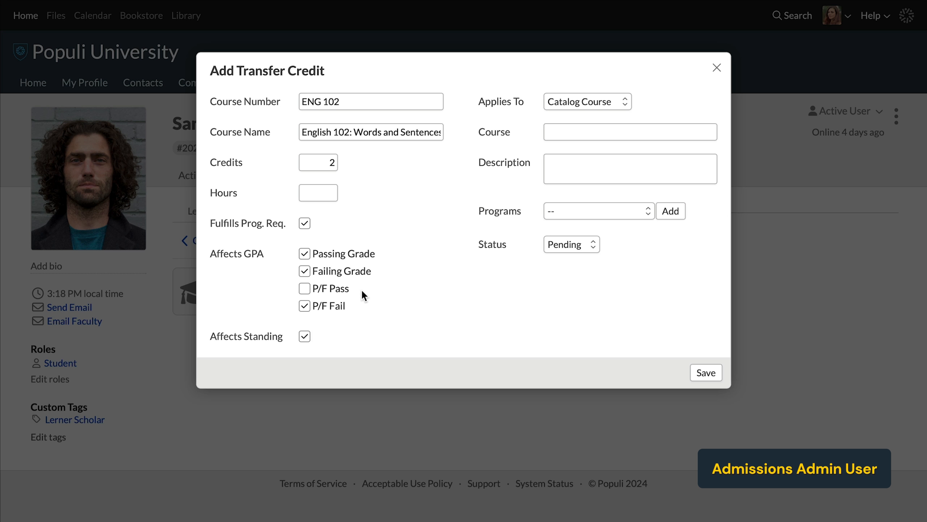
{"action": "left_click", "coordinate": [304, 336]}
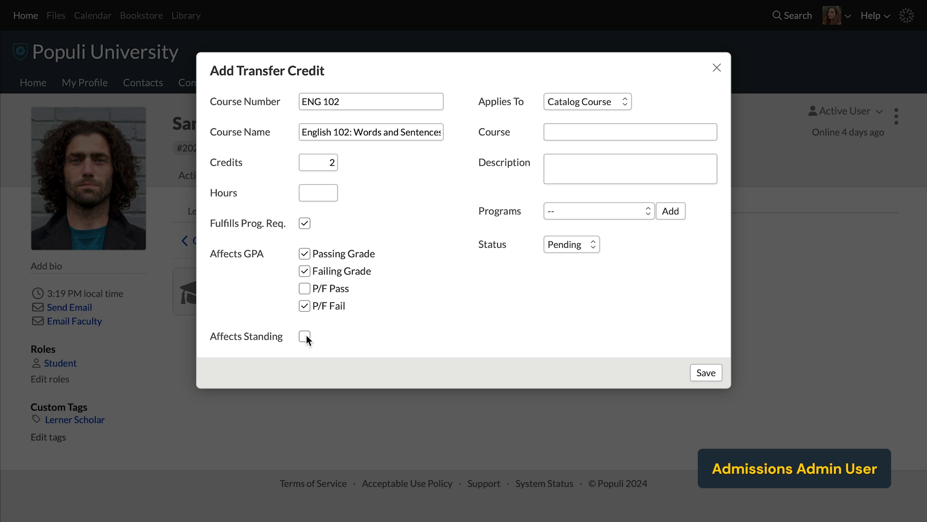
{"action": "left_click", "coordinate": [304, 336]}
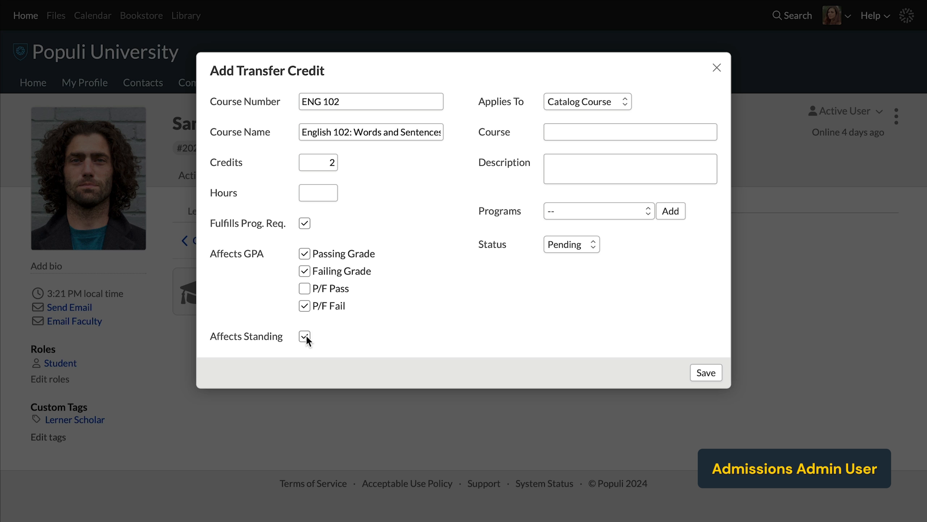
{"action": "mouse_move", "coordinate": [527, 337]}
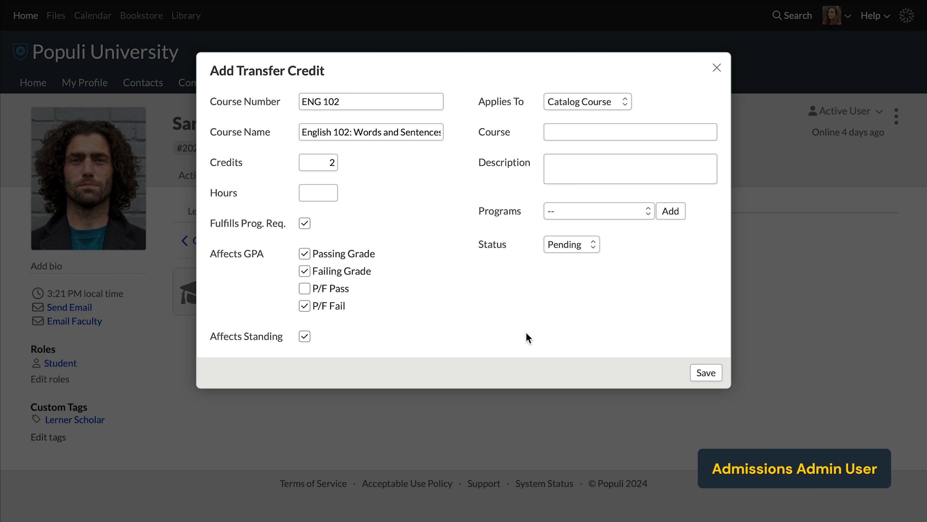
{"action": "mouse_move", "coordinate": [571, 114]}
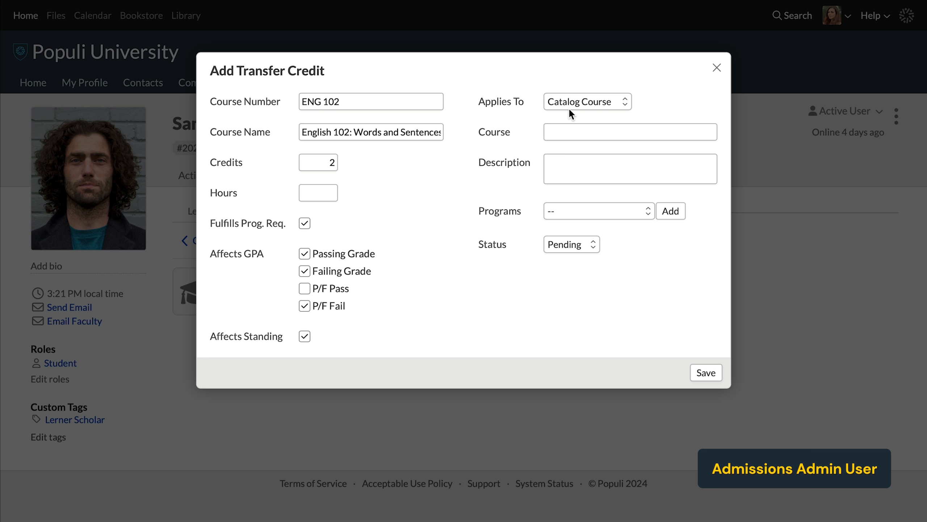
- Apply the credit to catalog course ENG 101: English 101
{"action": "left_click", "coordinate": [587, 102]}
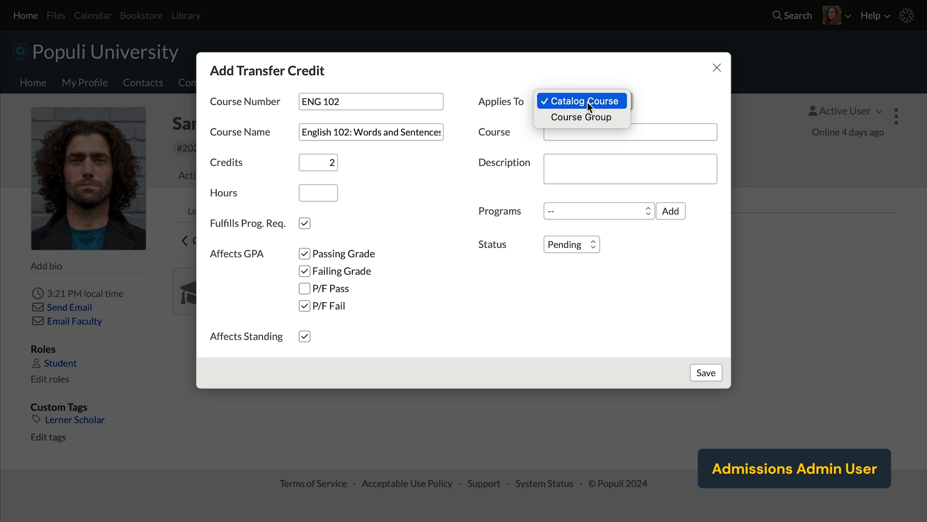
{"action": "mouse_move", "coordinate": [581, 117]}
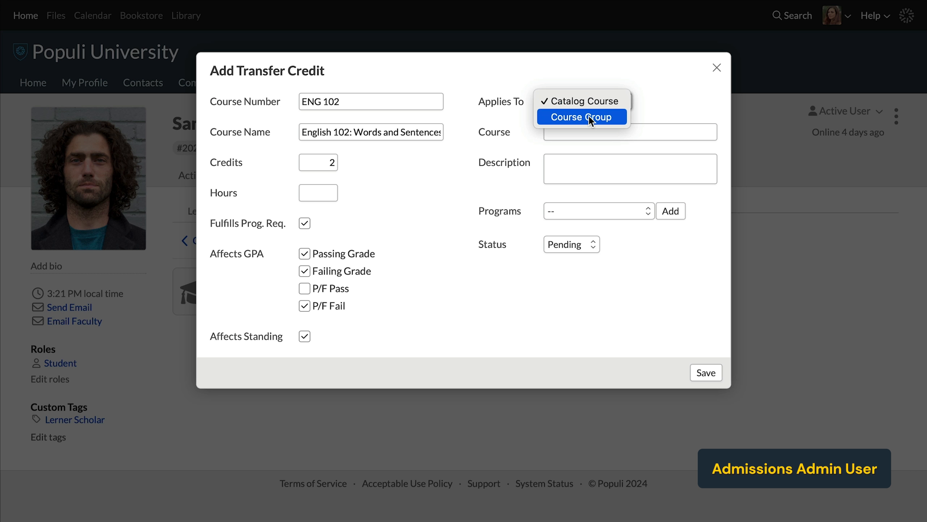
{"action": "mouse_move", "coordinate": [582, 100]}
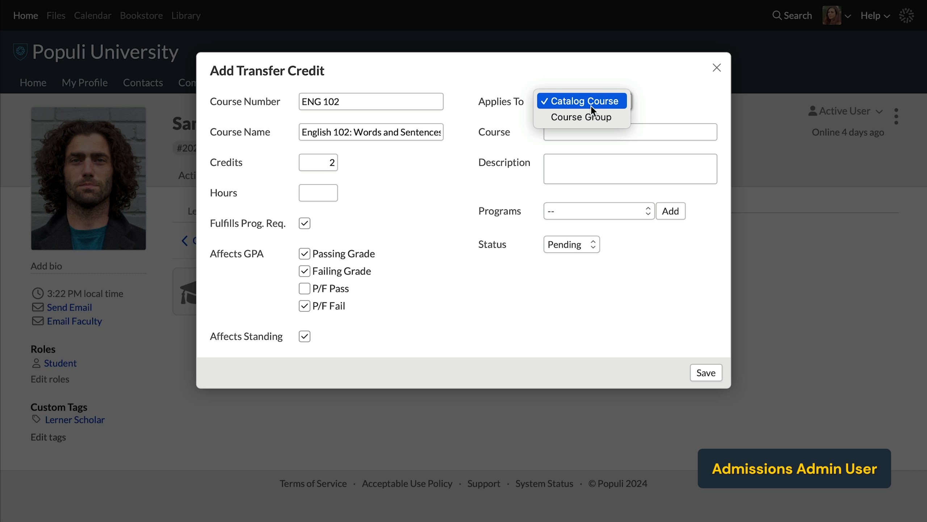
{"action": "left_click", "coordinate": [581, 101]}
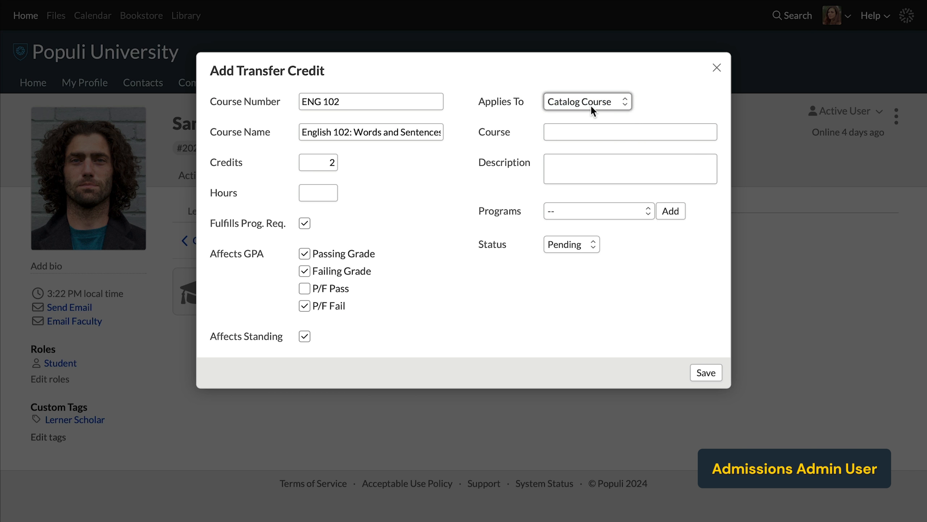
{"action": "left_click", "coordinate": [629, 131]}
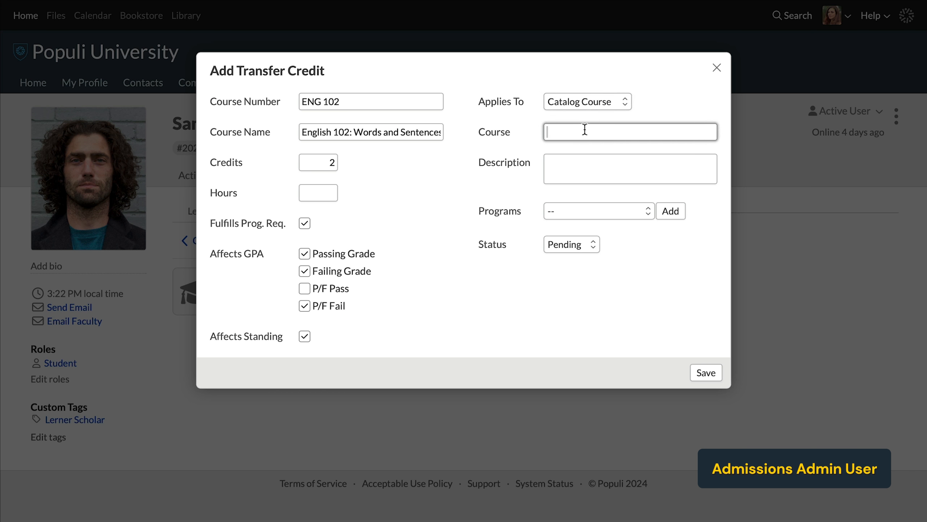
{"action": "type", "text": "English"}
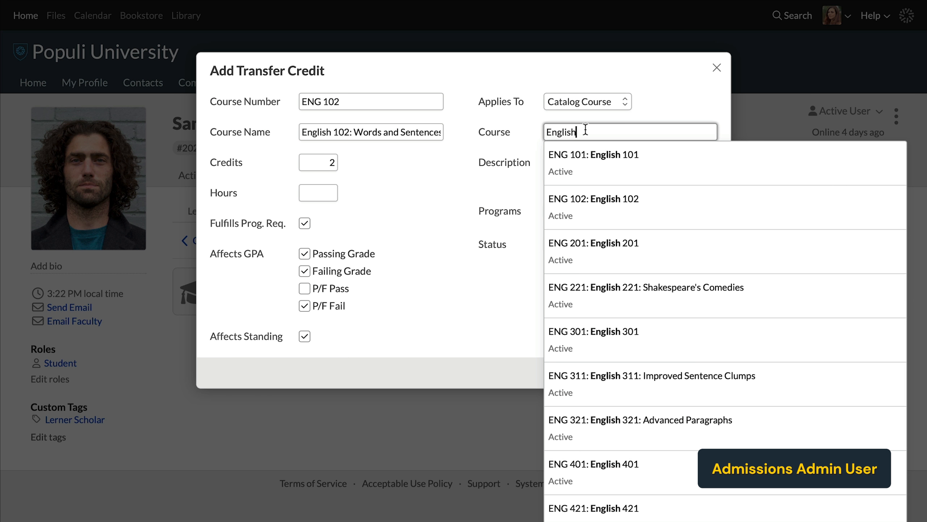
{"action": "left_click", "coordinate": [594, 162]}
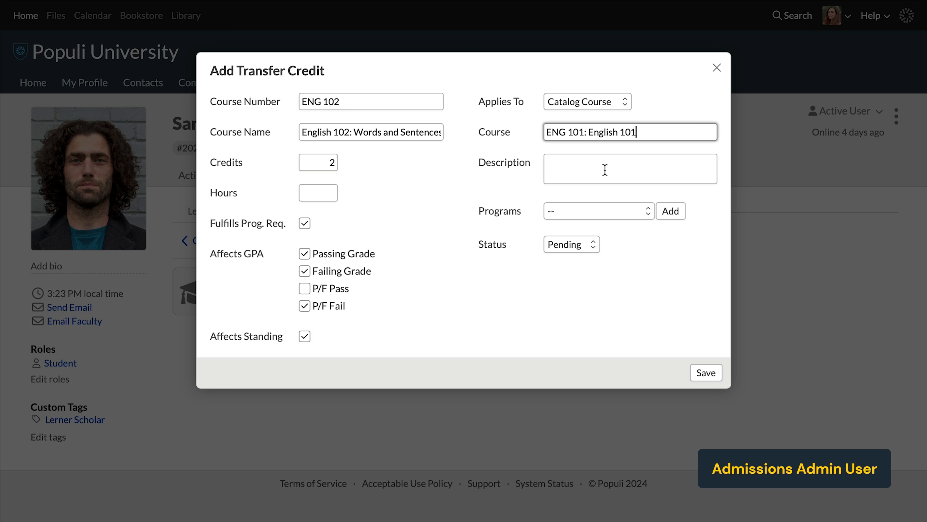
- Try applying it to the English Major 1 course group, then revert to the catalog course
{"action": "left_click", "coordinate": [586, 101]}
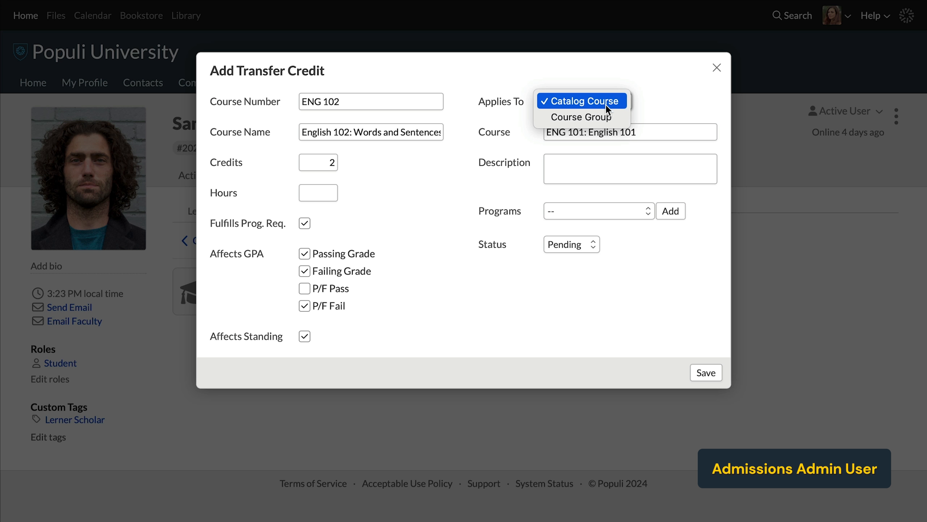
{"action": "left_click", "coordinate": [581, 116]}
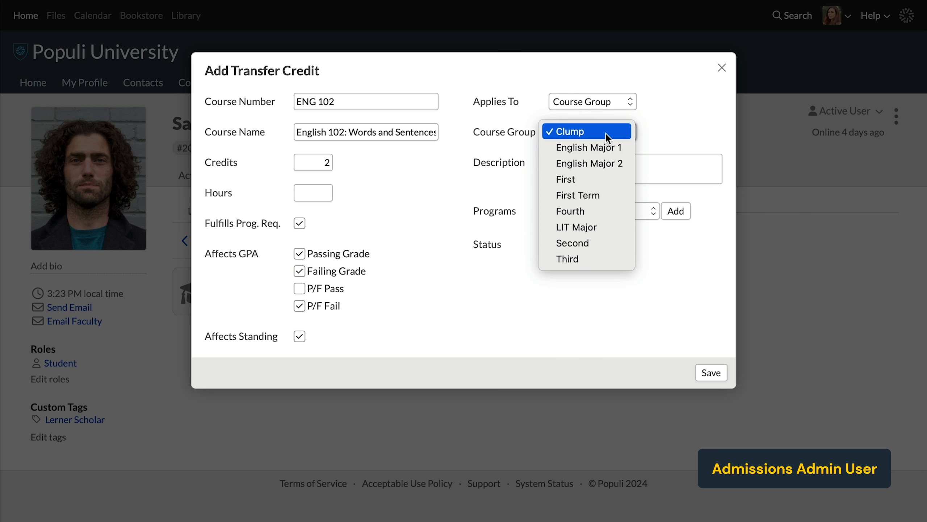
{"action": "left_click", "coordinate": [589, 148]}
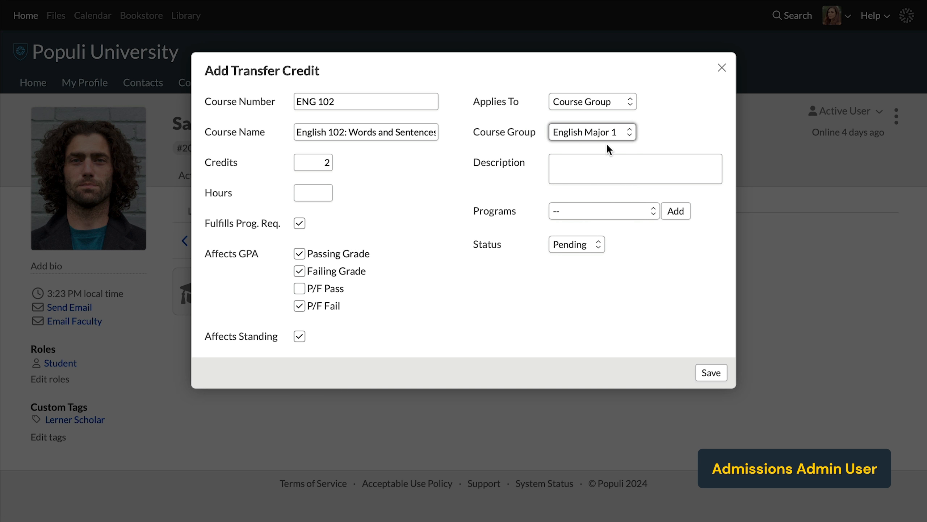
{"action": "mouse_move", "coordinate": [605, 147]}
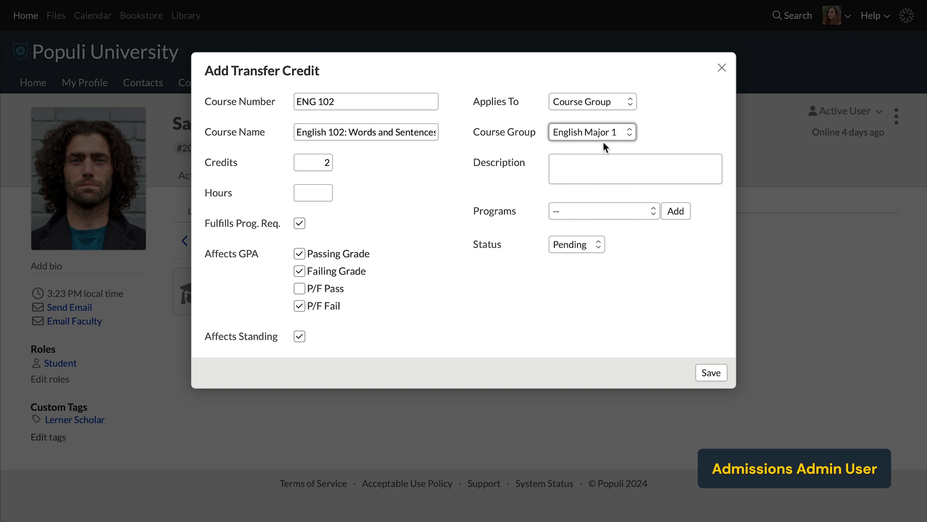
{"action": "left_click", "coordinate": [591, 101]}
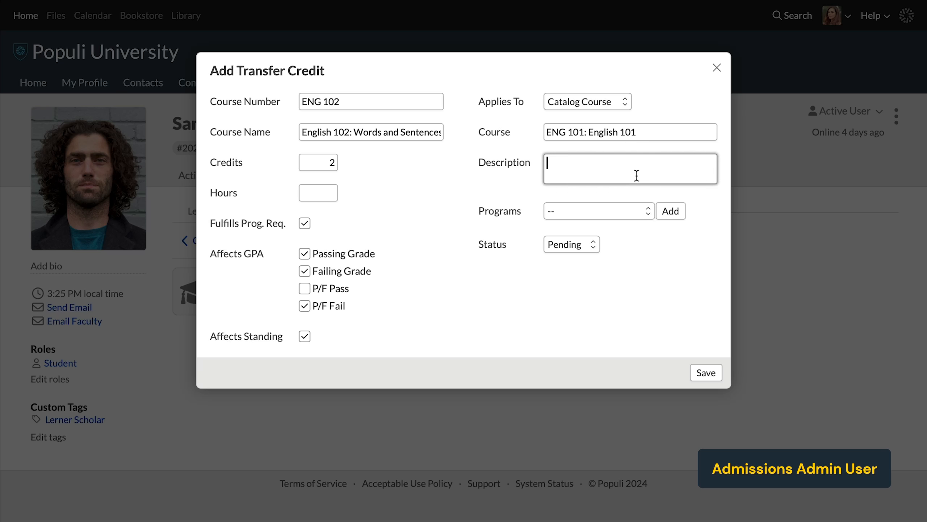
- Describe the transfer credit as 'Optional!'
{"action": "type", "text": "Optional"}
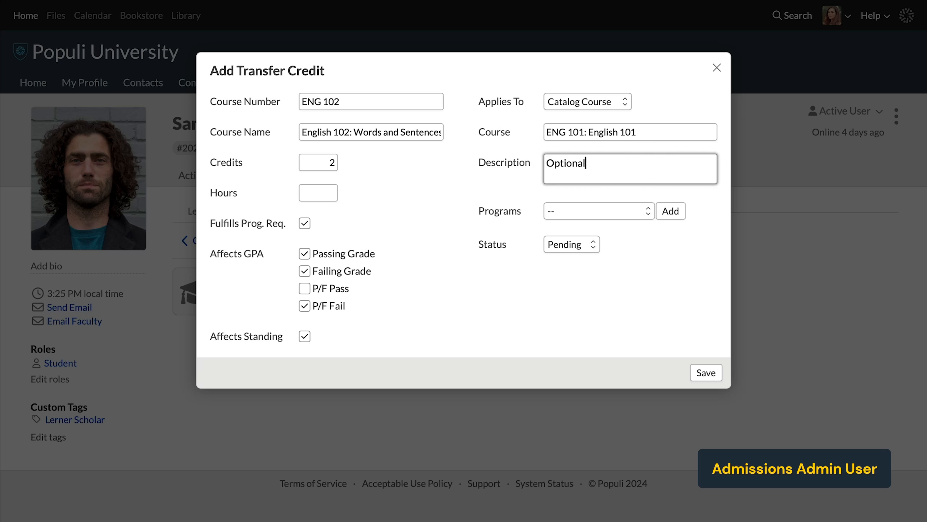
{"action": "type", "text": "!"}
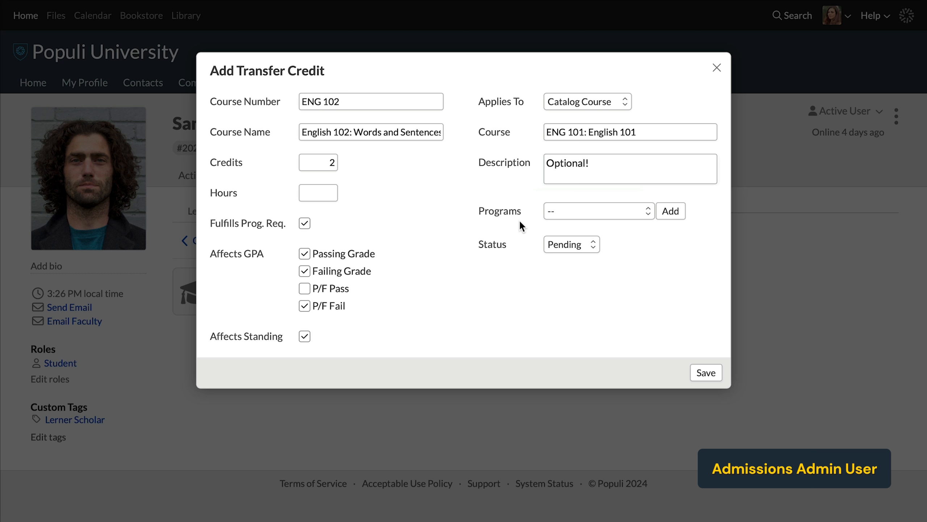
{"action": "left_click", "coordinate": [594, 211]}
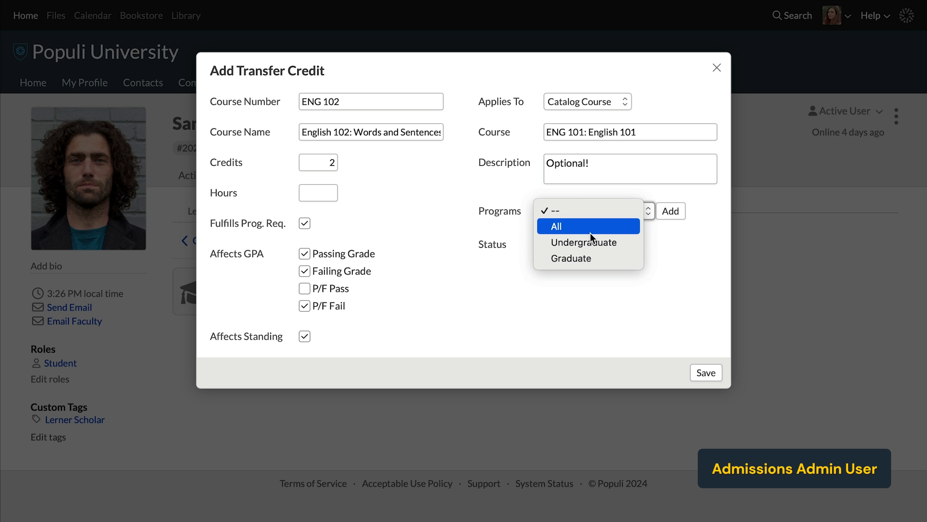
{"action": "mouse_move", "coordinate": [597, 248]}
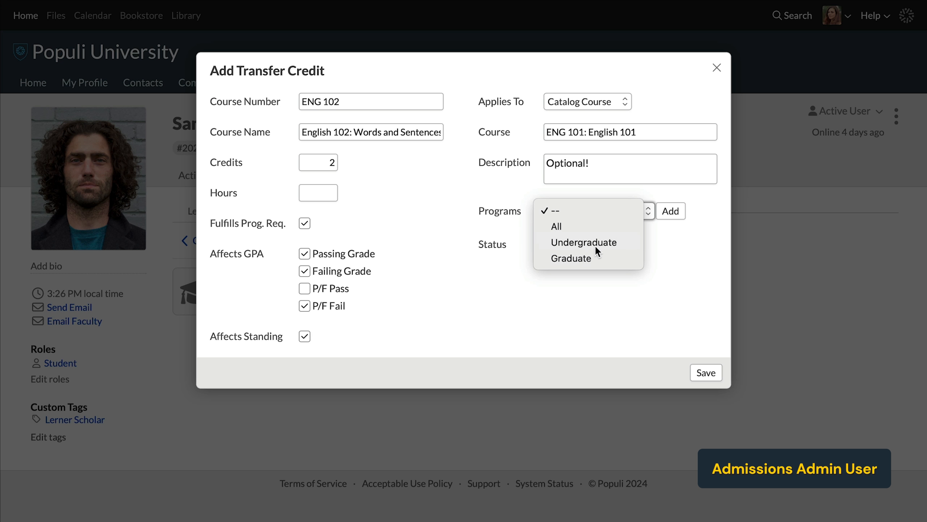
- Attach the Undergraduate program to the credit and set its grade to A
{"action": "left_click", "coordinate": [584, 242]}
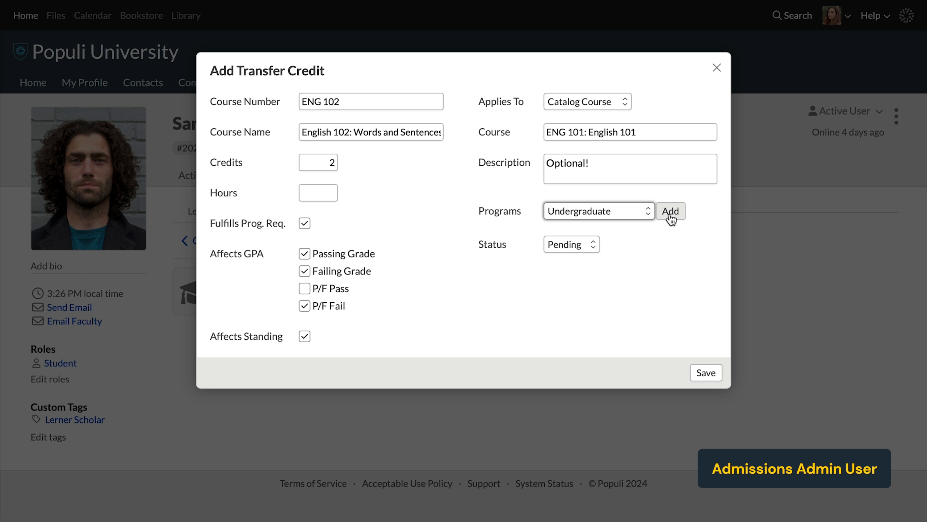
{"action": "left_click", "coordinate": [670, 211]}
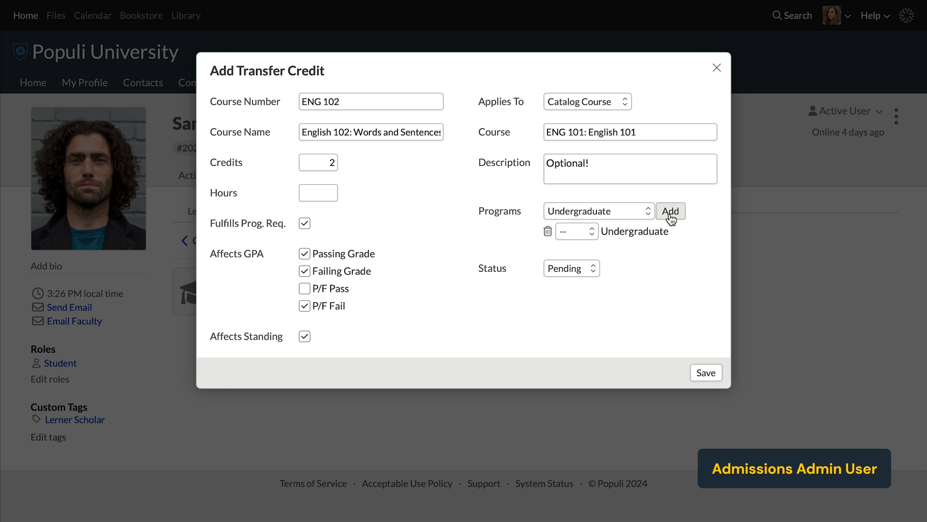
{"action": "mouse_move", "coordinate": [657, 233]}
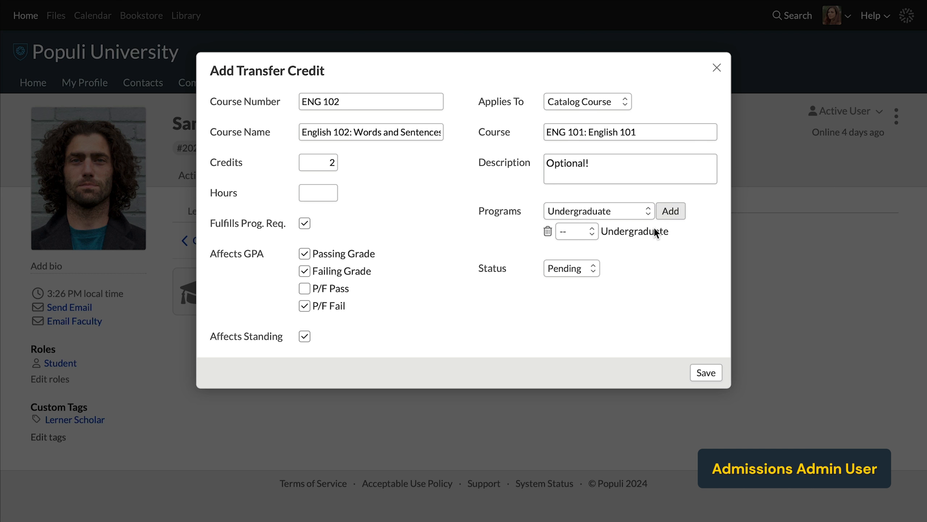
{"action": "left_click", "coordinate": [574, 231]}
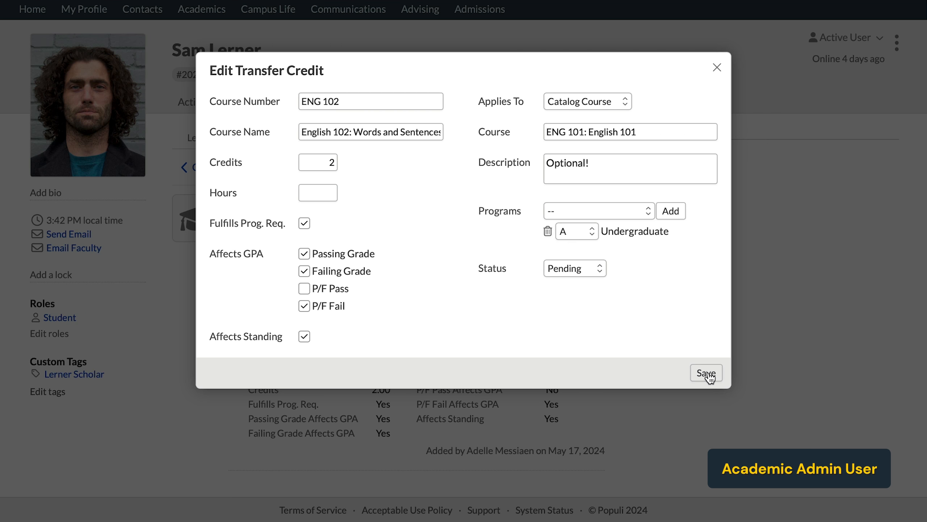
- Save the credit, then edit it to status Rejected and save
{"action": "left_click", "coordinate": [706, 373]}
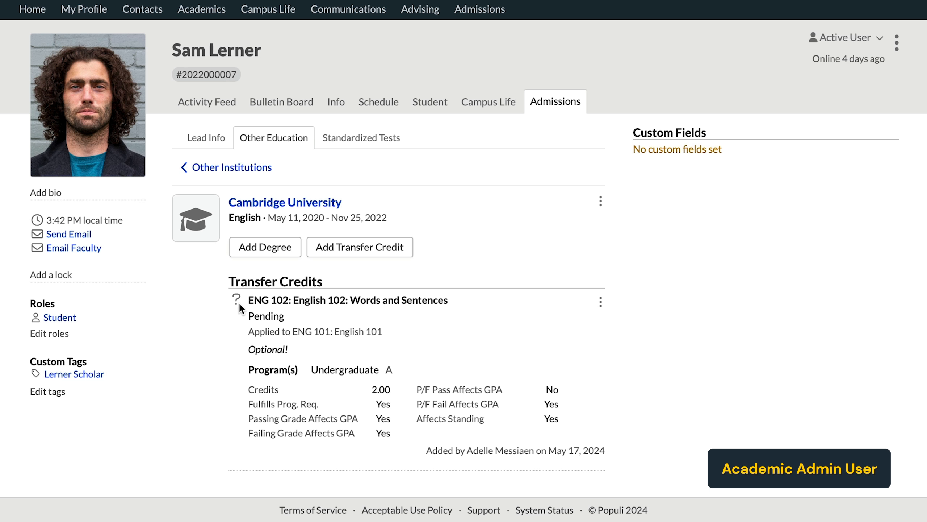
{"action": "mouse_move", "coordinate": [601, 310]}
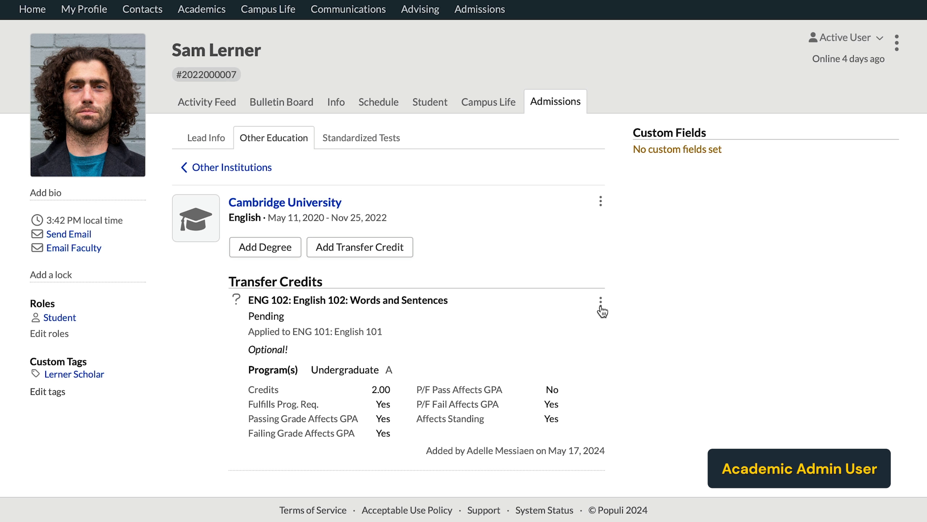
{"action": "left_click", "coordinate": [600, 302]}
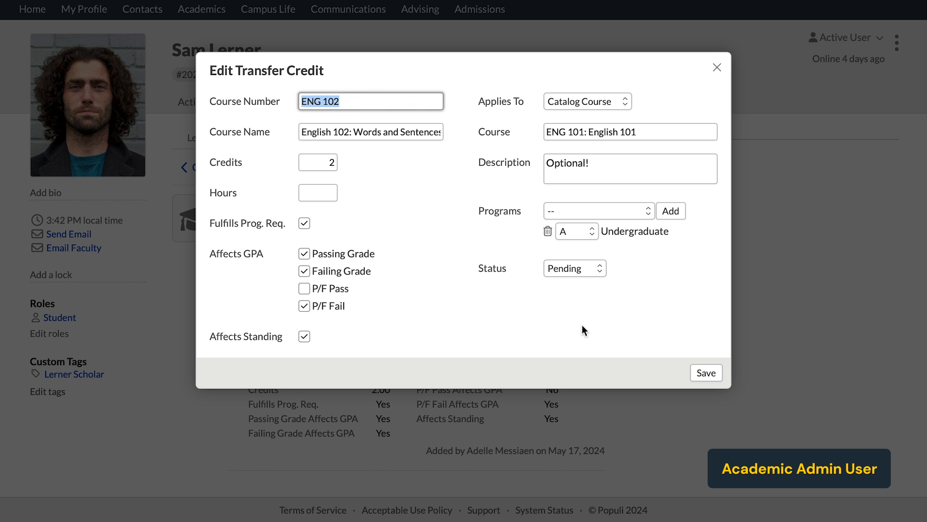
{"action": "left_click", "coordinate": [574, 269]}
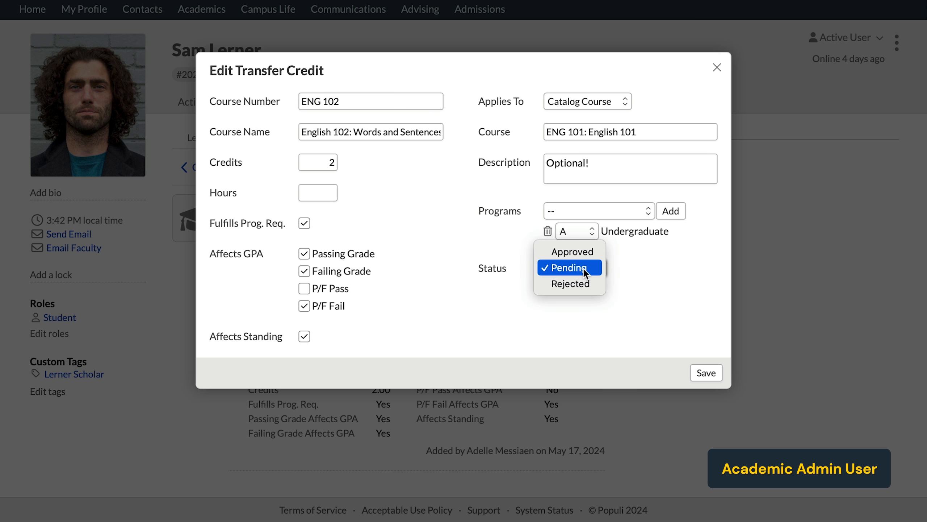
{"action": "left_click", "coordinate": [570, 284]}
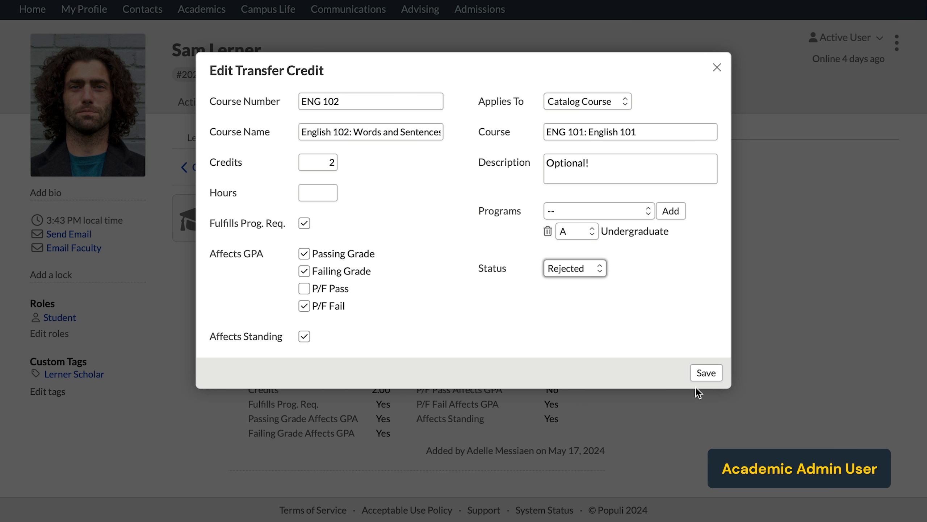
{"action": "left_click", "coordinate": [705, 372]}
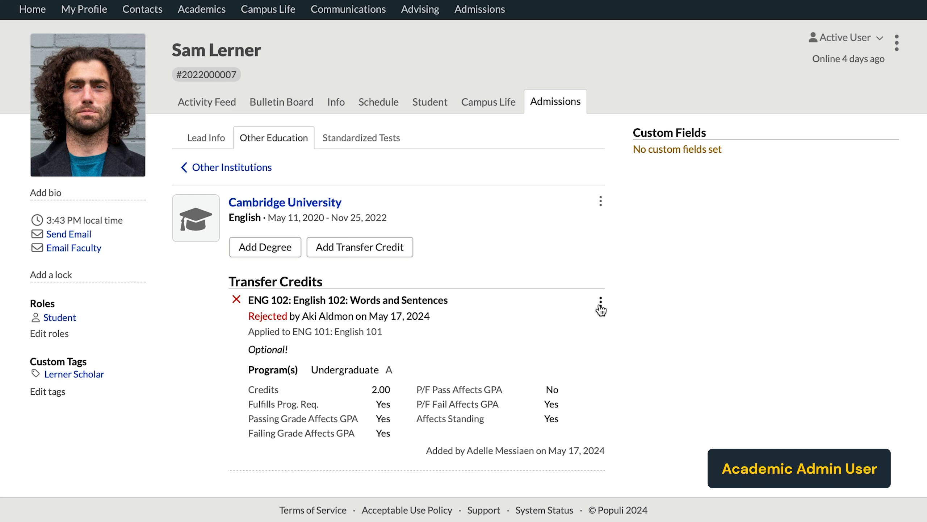
- Reopen the credit and switch its status to Approved, not yet saved
{"action": "left_click", "coordinate": [601, 302]}
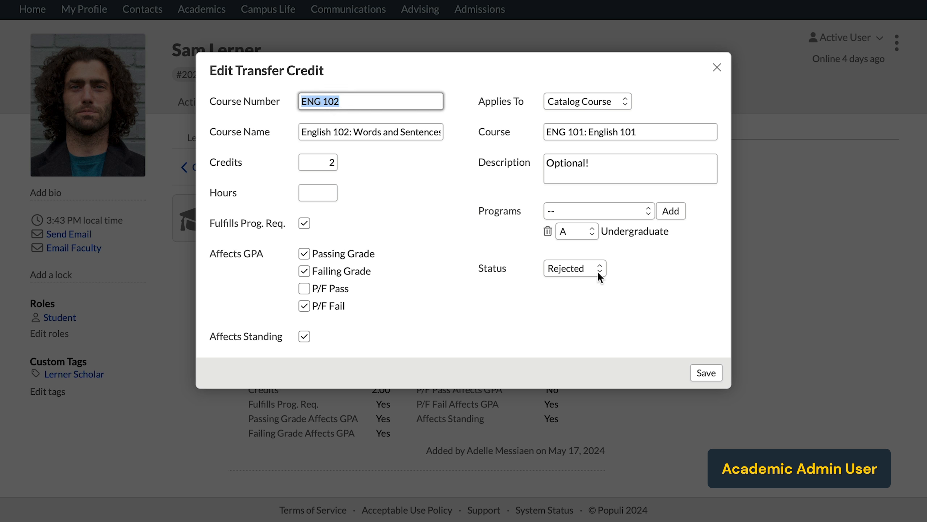
{"action": "left_click", "coordinate": [575, 268]}
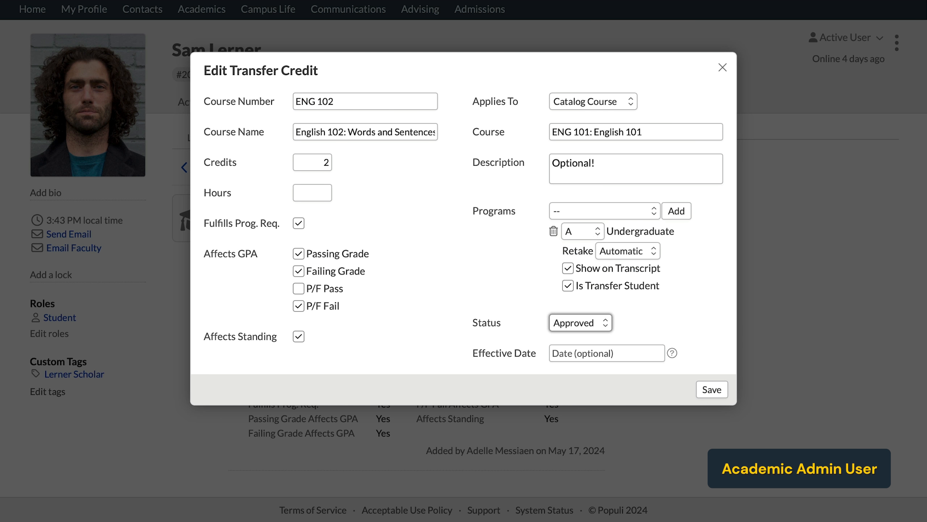
{"action": "mouse_move", "coordinate": [717, 263]}
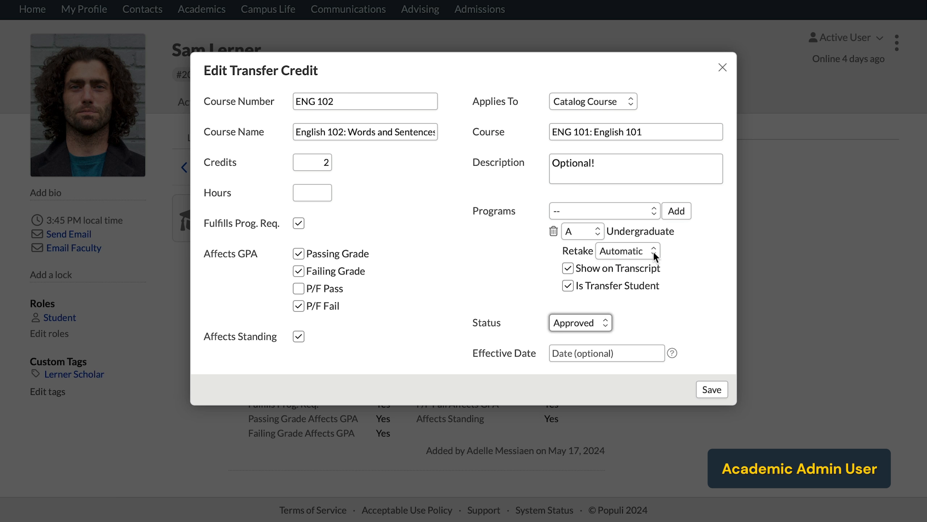
- Review the Retake options (Automatic, Yes, No) and keep Automatic for the approved ENG 102 credit
{"action": "left_click", "coordinate": [627, 250]}
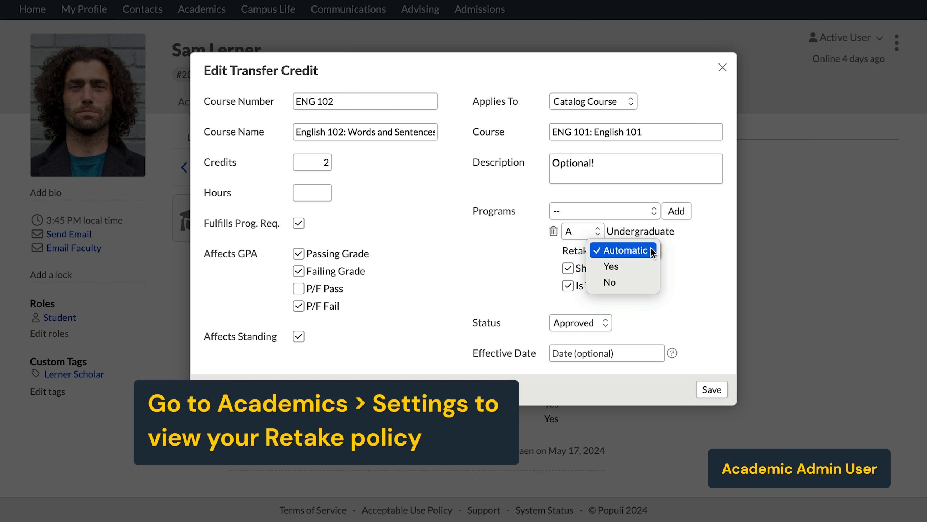
{"action": "mouse_move", "coordinate": [620, 266]}
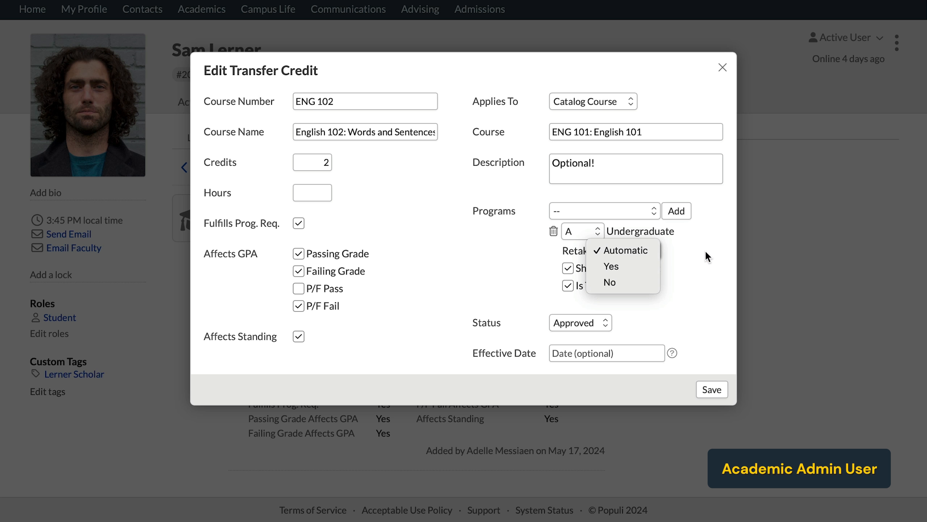
{"action": "left_click", "coordinate": [625, 250]}
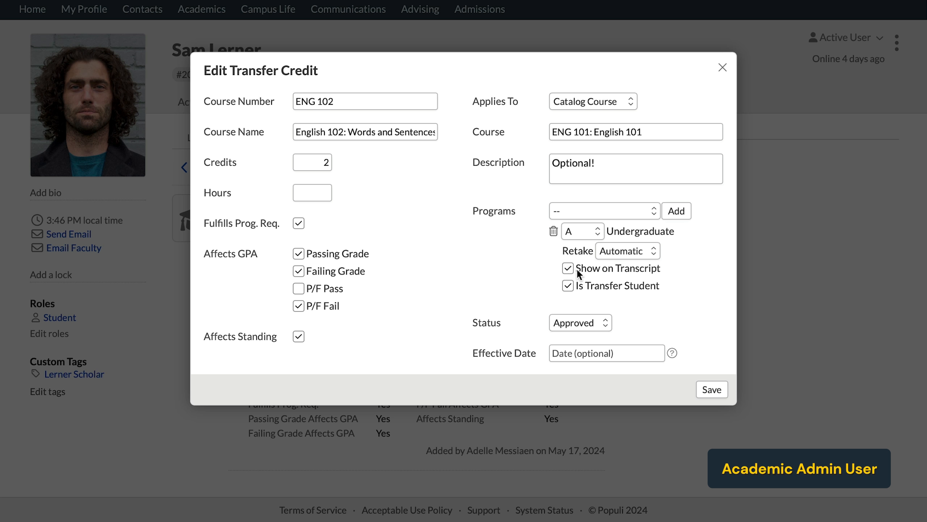
{"action": "mouse_move", "coordinate": [618, 279]}
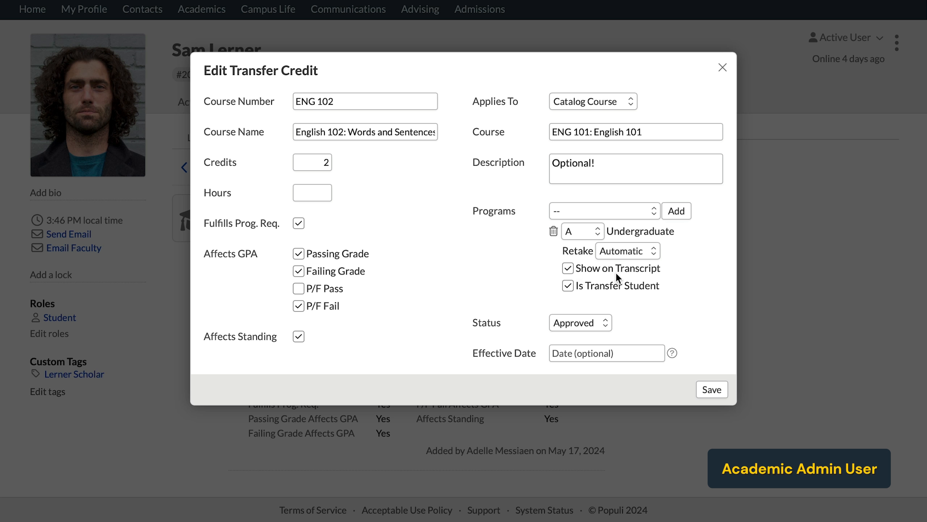
{"action": "mouse_move", "coordinate": [622, 297]}
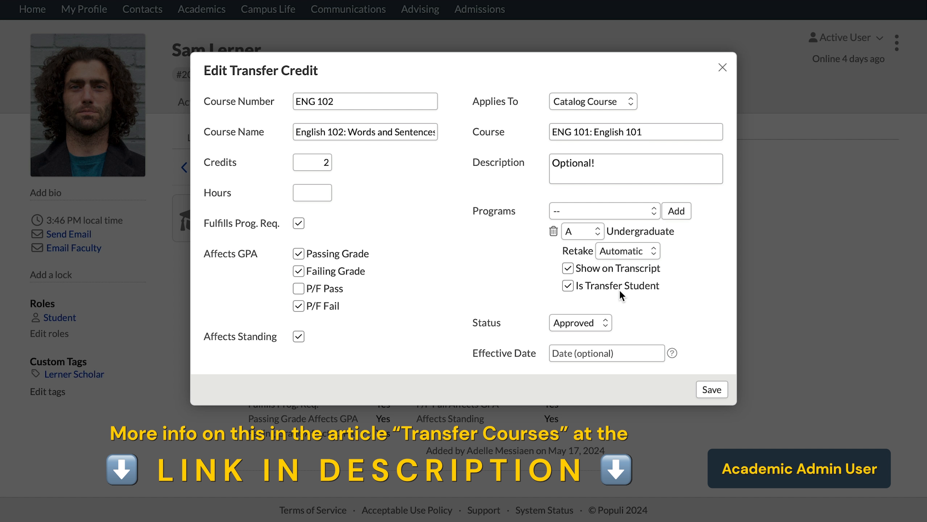
- Add the Graduate program alongside Undergraduate and save the approved ENG 102 credit
{"action": "left_click", "coordinate": [602, 211]}
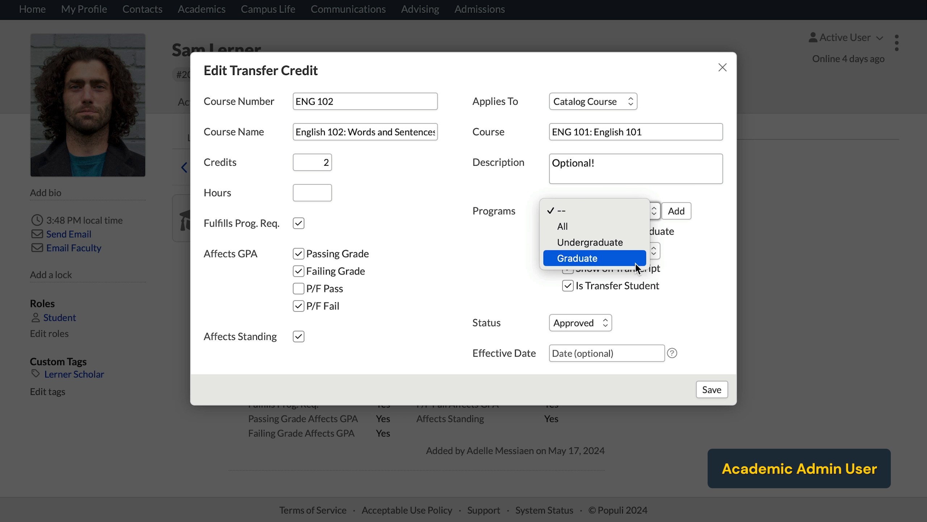
{"action": "left_click", "coordinate": [582, 257]}
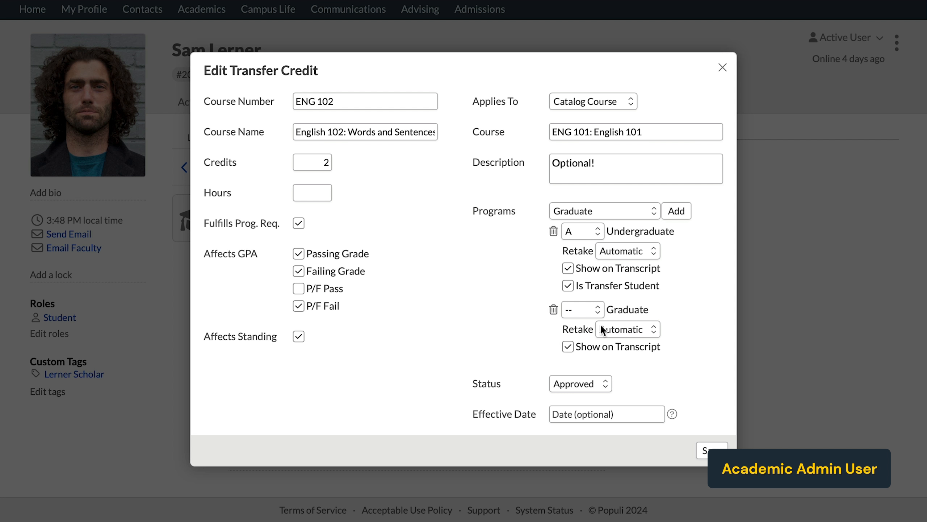
{"action": "mouse_move", "coordinate": [487, 434]}
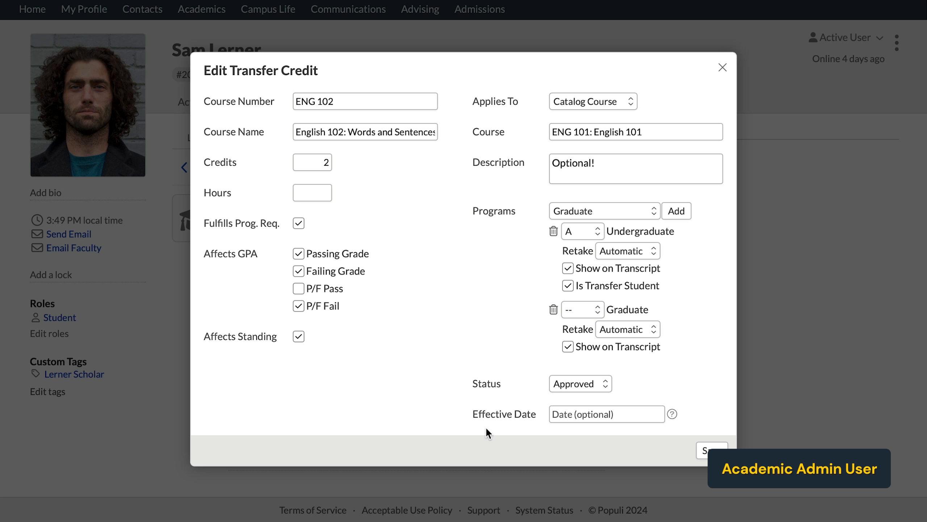
{"action": "mouse_move", "coordinate": [663, 435]}
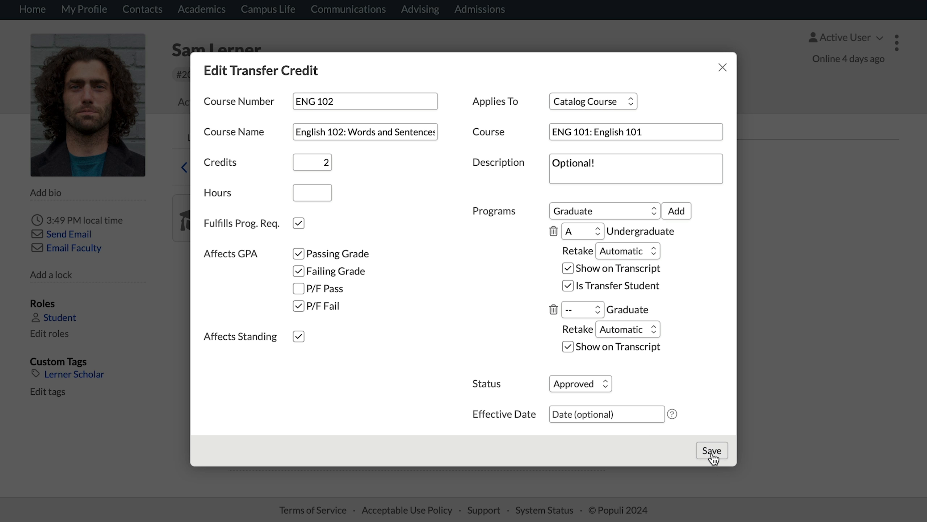
{"action": "left_click", "coordinate": [712, 450]}
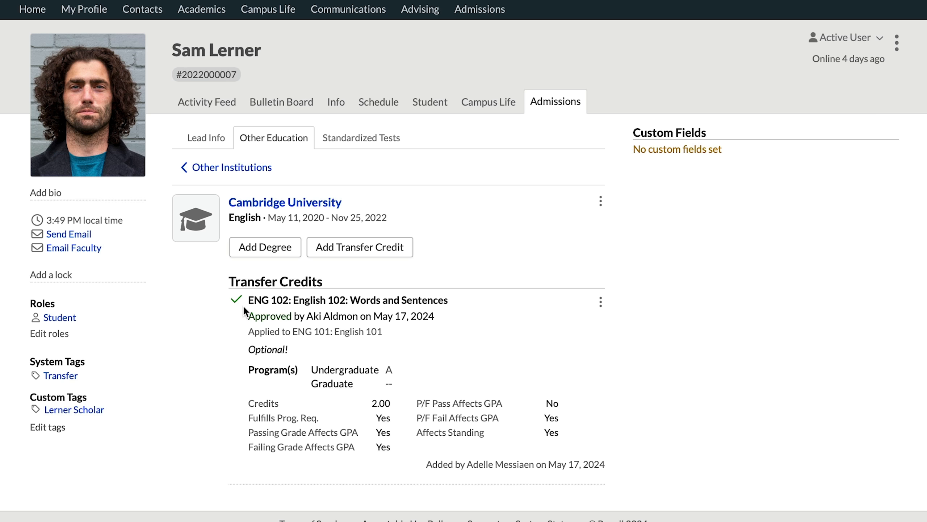
{"action": "mouse_move", "coordinate": [246, 319]}
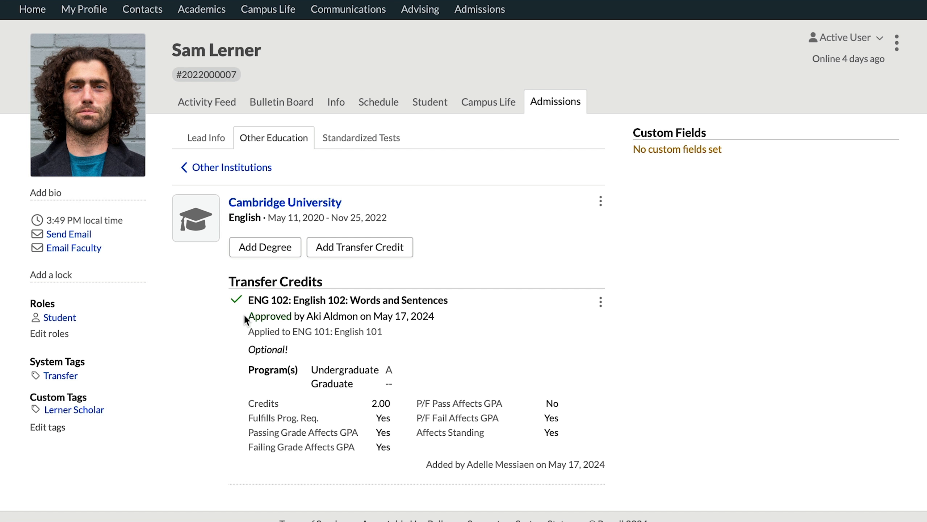
{"action": "mouse_move", "coordinate": [462, 326]}
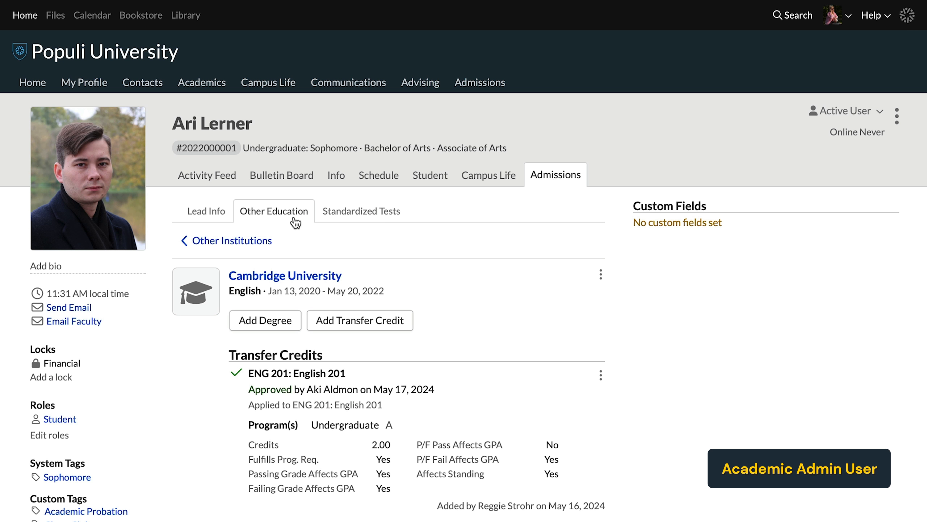
{"action": "mouse_move", "coordinate": [290, 280]}
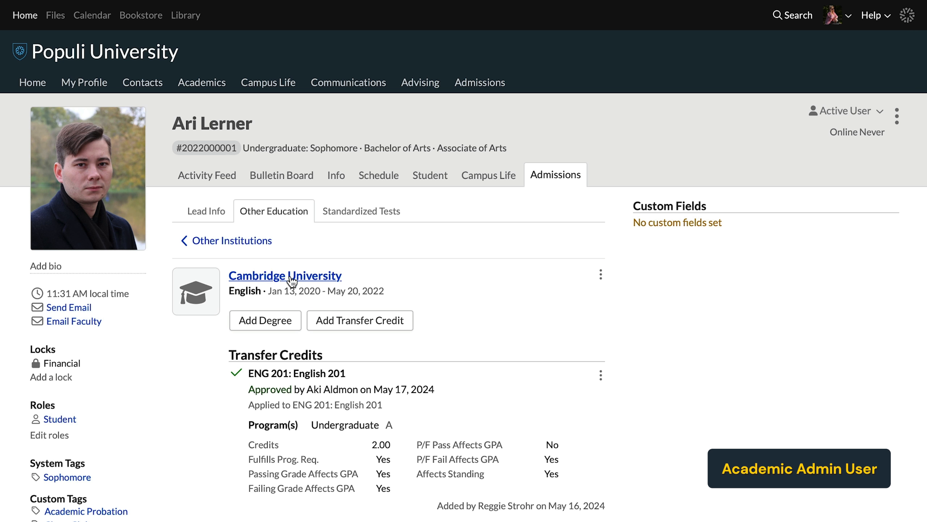
- Add an Associate's of Arts degree in Visual Arts under the Undergraduate program at Cambridge University
{"action": "left_click", "coordinate": [265, 321]}
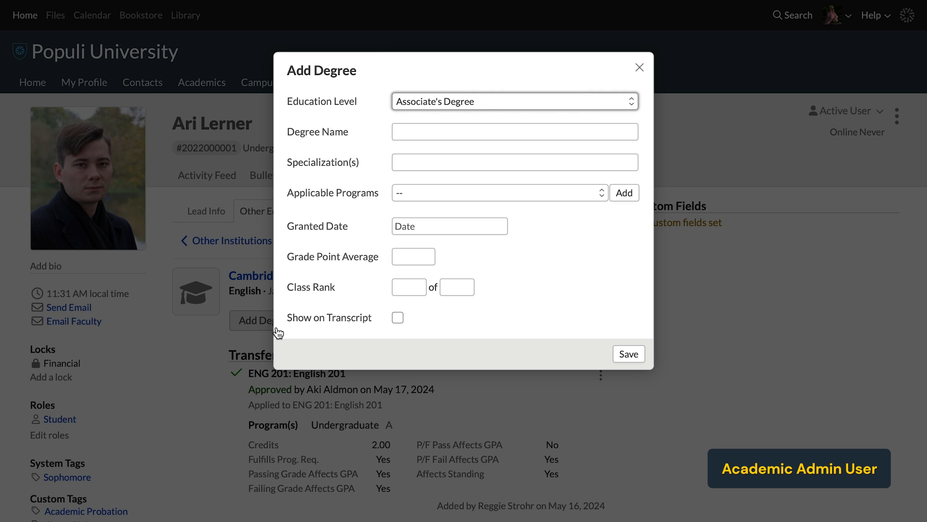
{"action": "left_click", "coordinate": [514, 101]}
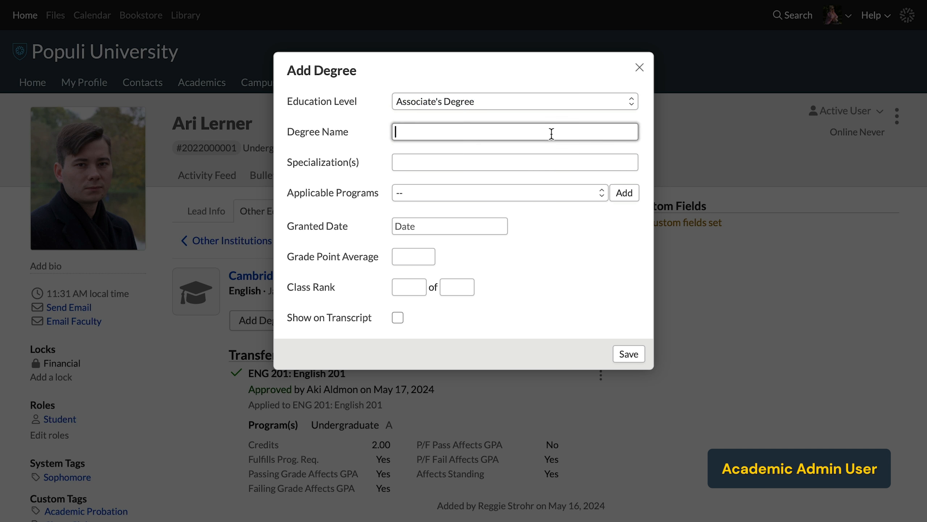
{"action": "type", "text": "Associate's of Arts"}
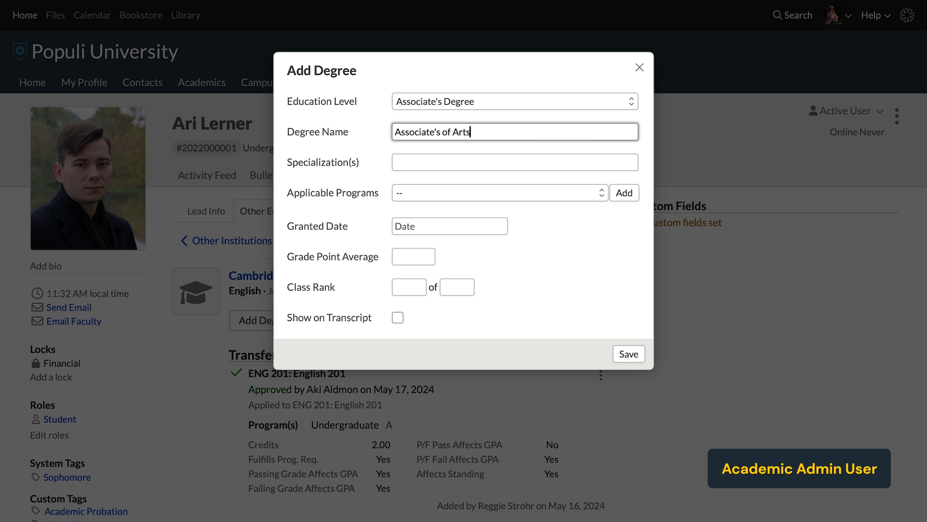
{"action": "type", "text": "Visual Arts"}
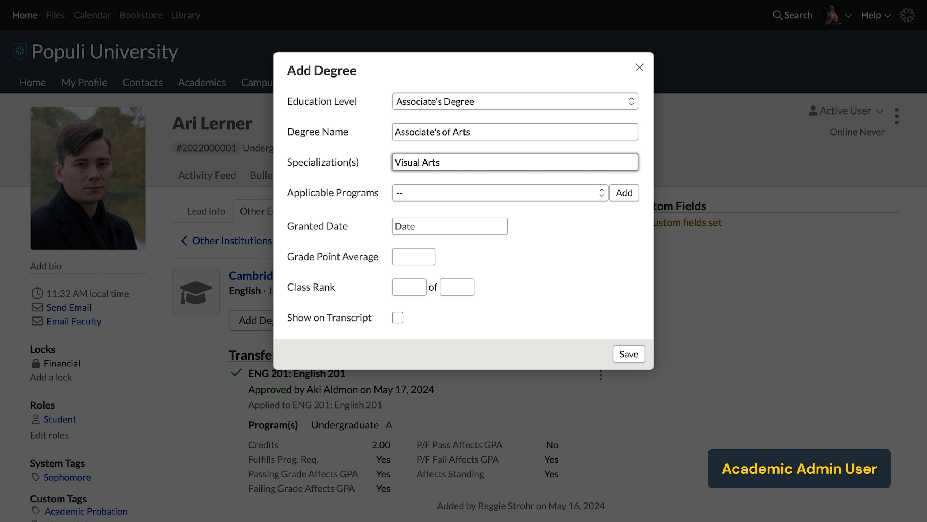
{"action": "left_click", "coordinate": [498, 192]}
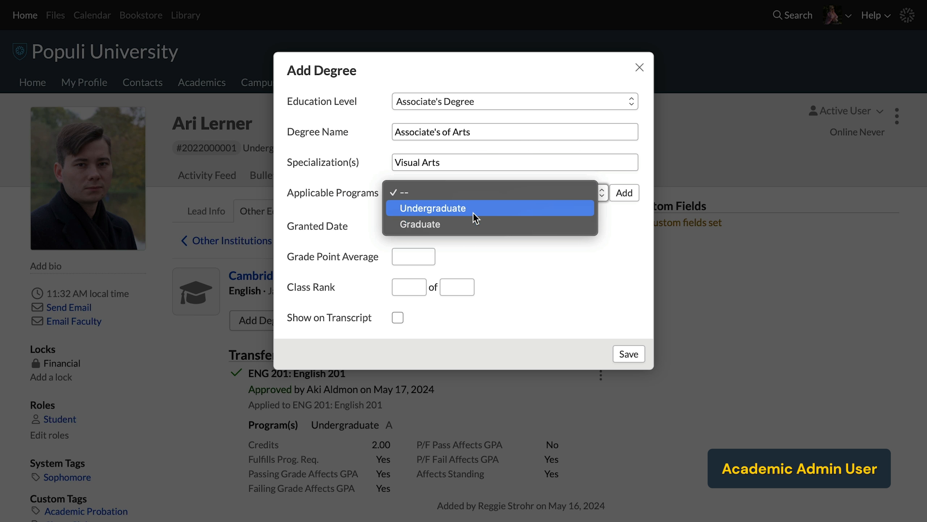
{"action": "left_click", "coordinate": [433, 208]}
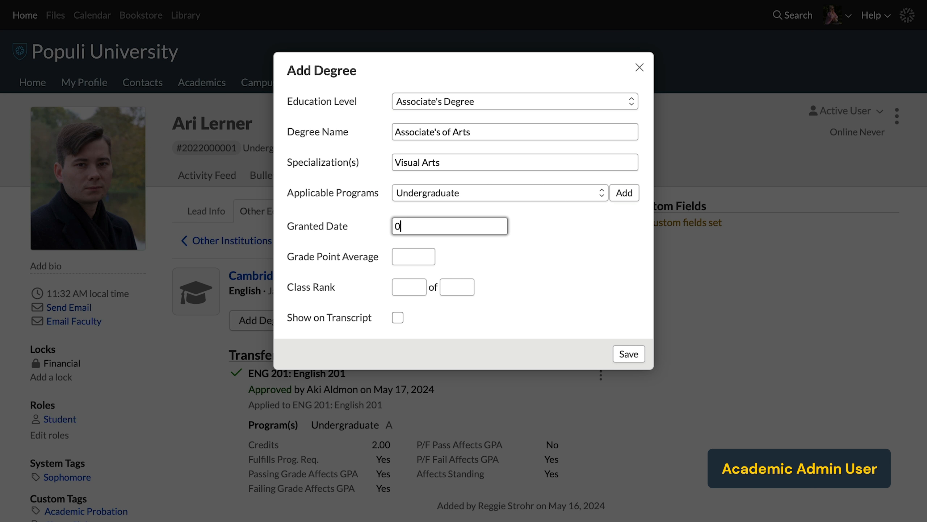
- Set the degree's grant date 05/18, GPA 3.24, show it on the transcript, and save it
{"action": "type", "text": "05/18/"}
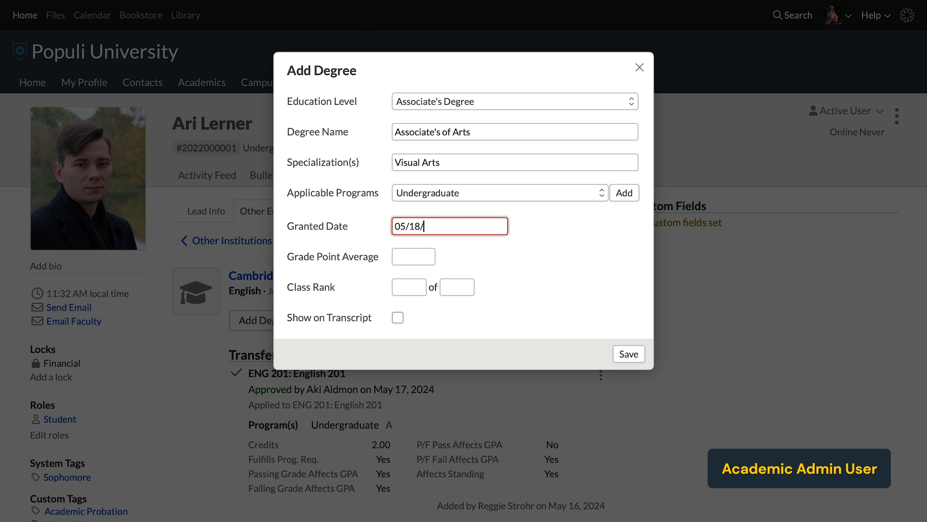
{"action": "left_click", "coordinate": [413, 256]}
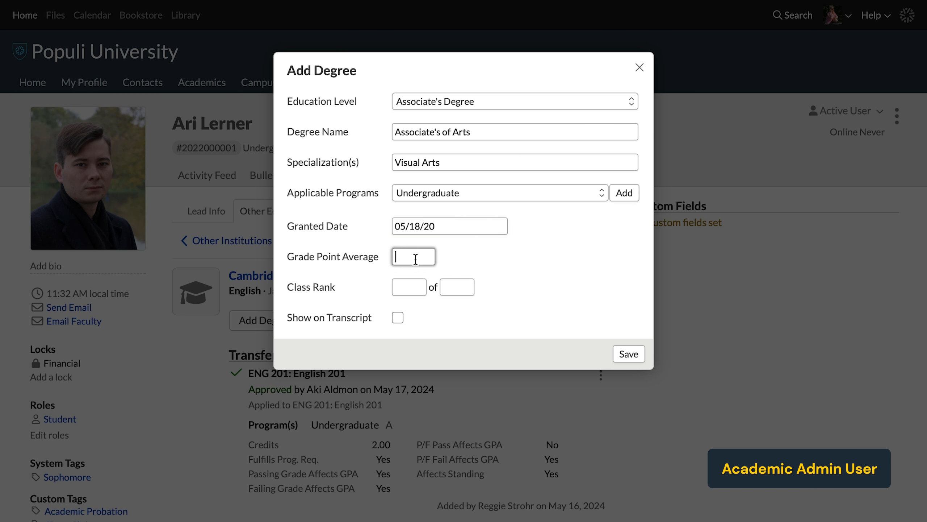
{"action": "type", "text": "3.24"}
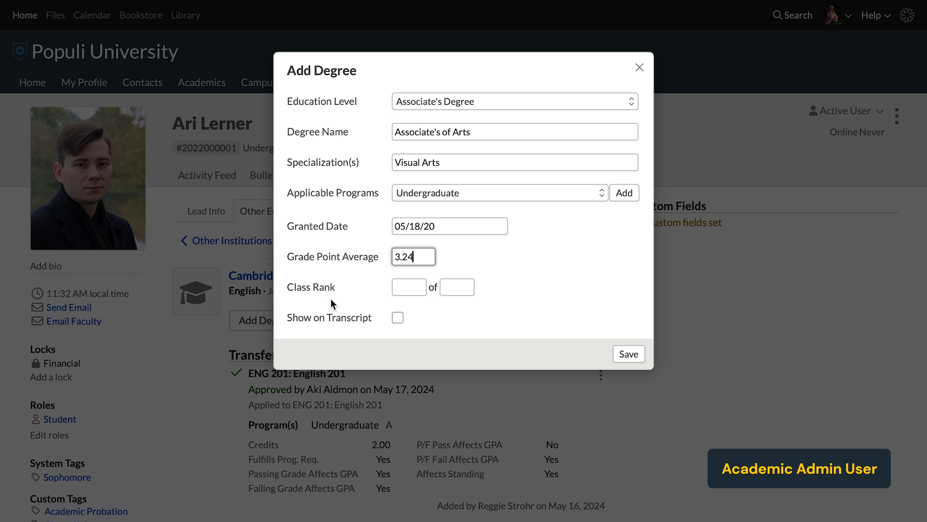
{"action": "left_click", "coordinate": [398, 317]}
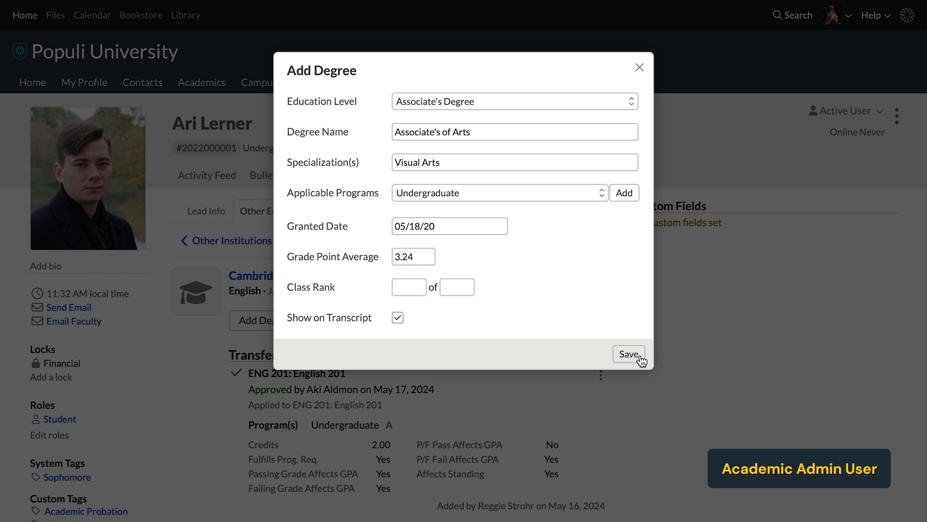
{"action": "left_click", "coordinate": [629, 353]}
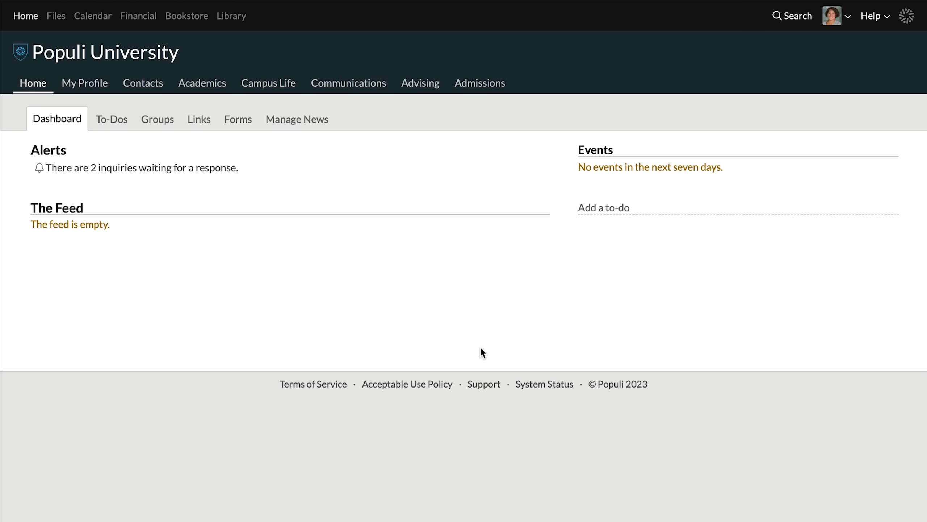
- Go from the Help menu to the Populi Knowledge Base home page
{"action": "left_click", "coordinate": [875, 16]}
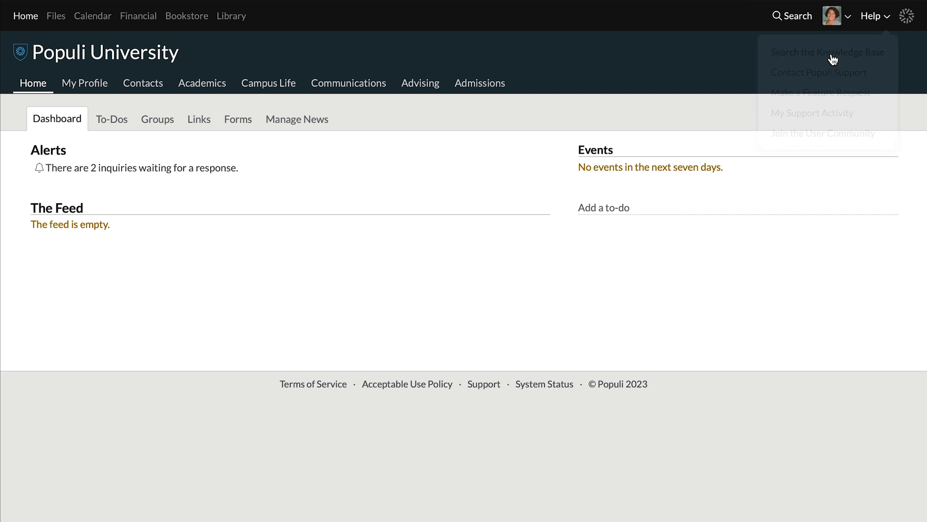
{"action": "left_click", "coordinate": [826, 52]}
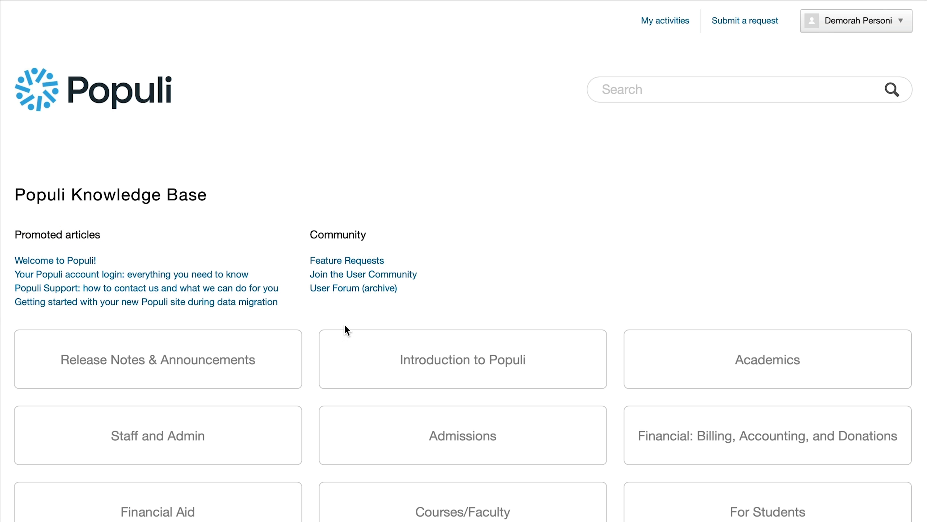
- Browse Release Notes & Announcements and the full Release notes article list
{"action": "left_click", "coordinate": [157, 359]}
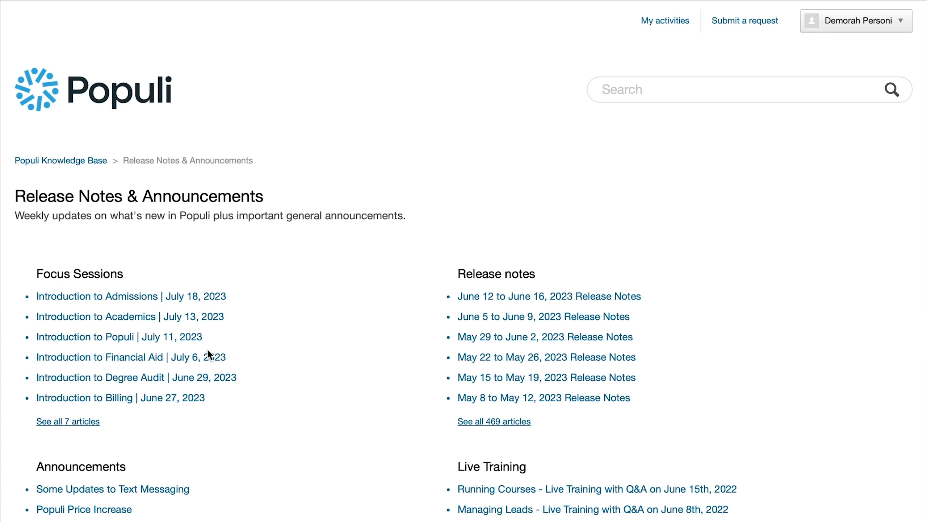
{"action": "mouse_move", "coordinate": [496, 273]}
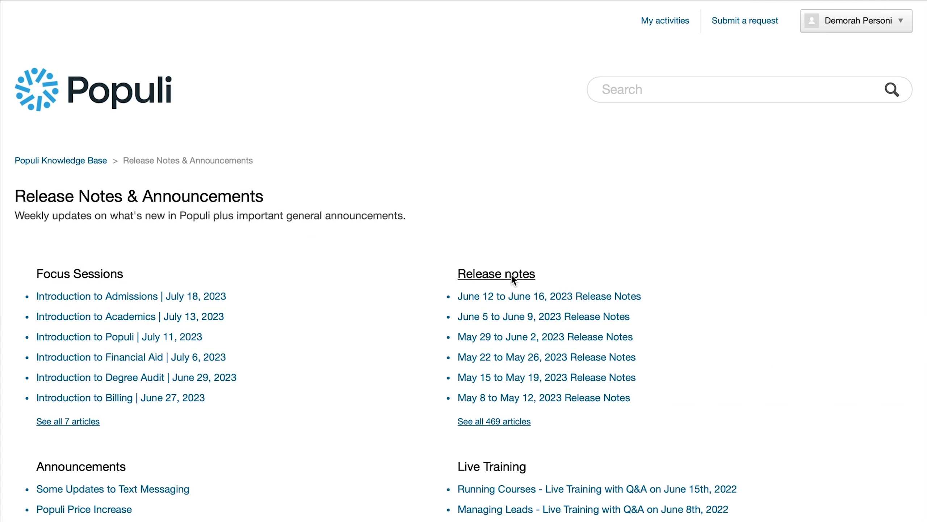
{"action": "left_click", "coordinate": [496, 273]}
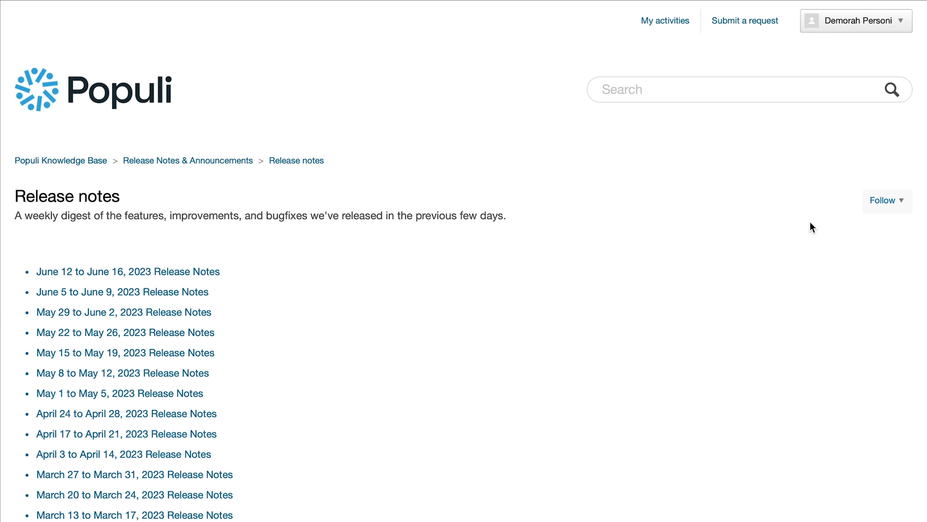
{"action": "left_click", "coordinate": [886, 201]}
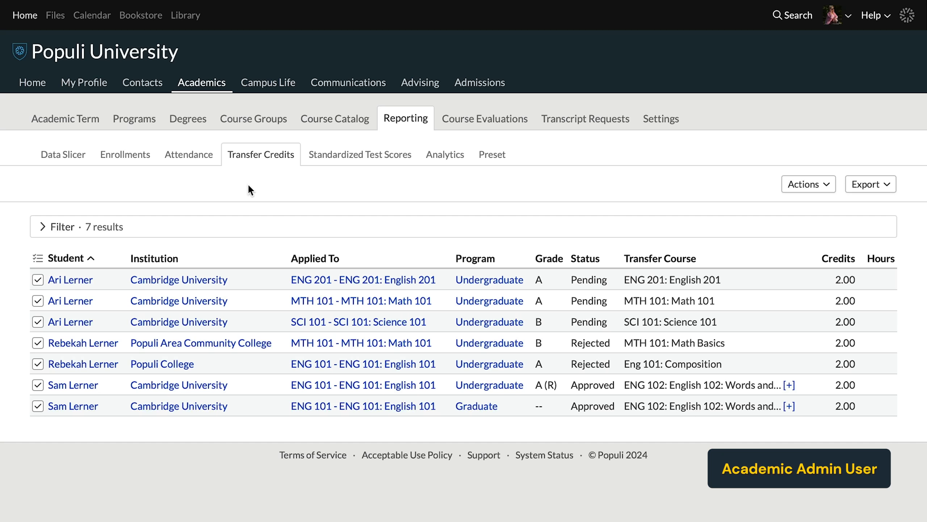
{"action": "mouse_move", "coordinate": [264, 171]}
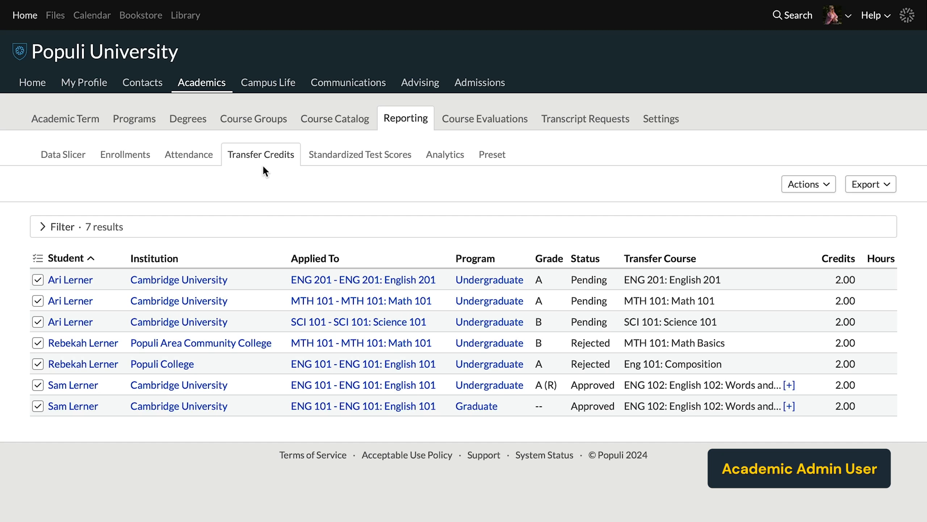
{"action": "mouse_move", "coordinate": [172, 273]}
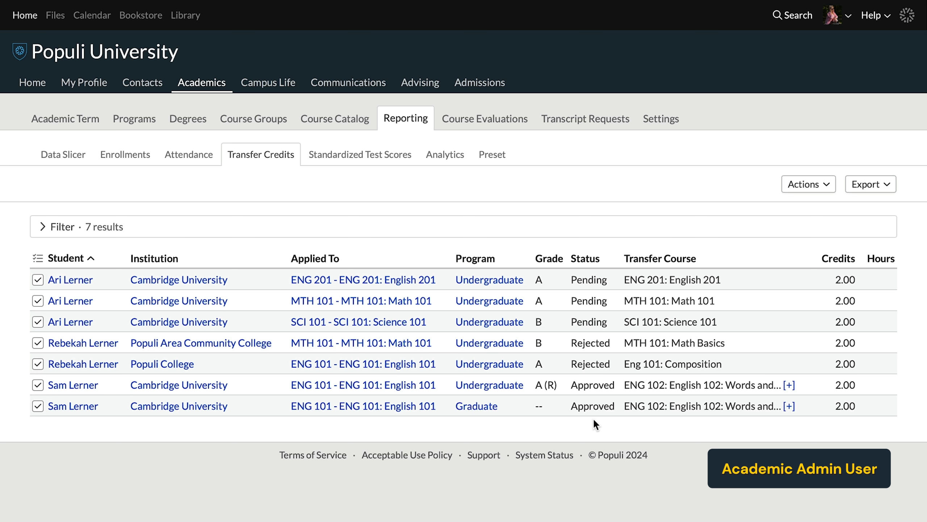
{"action": "mouse_move", "coordinate": [120, 224]}
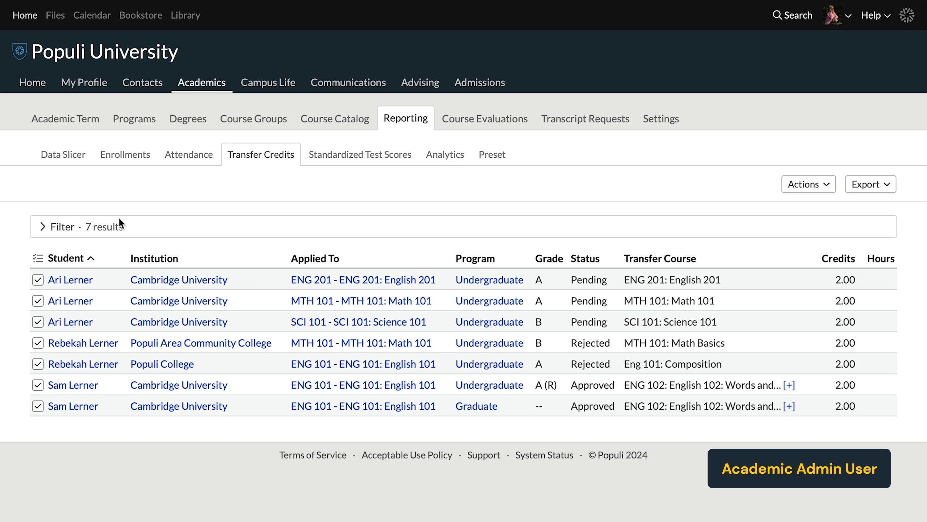
- Filter the Transfer Credits report to credits whose Status is Pending
{"action": "left_click", "coordinate": [59, 226]}
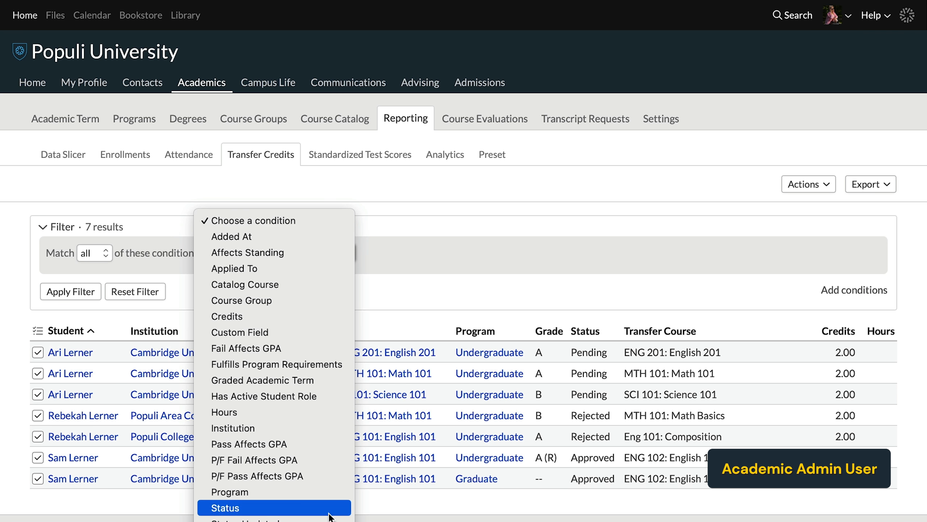
{"action": "left_click", "coordinate": [224, 507]}
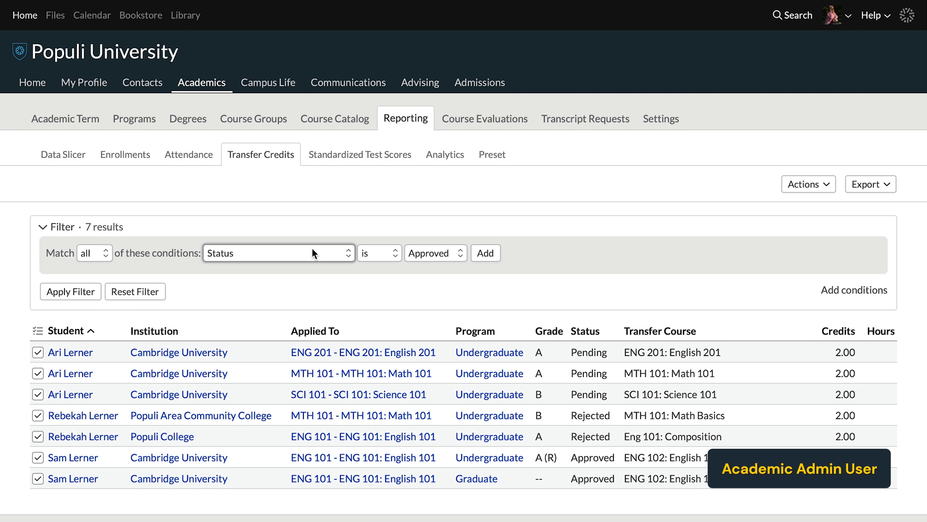
{"action": "left_click", "coordinate": [435, 252]}
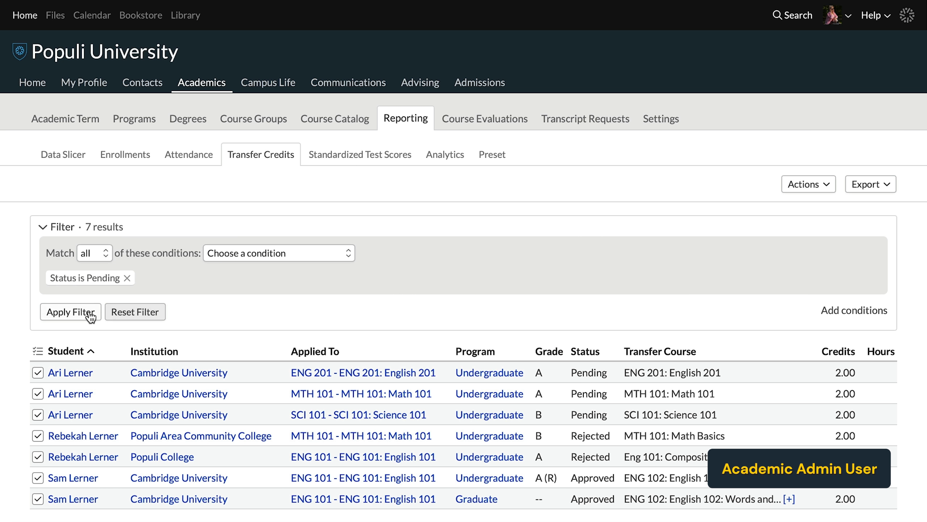
{"action": "left_click", "coordinate": [69, 311]}
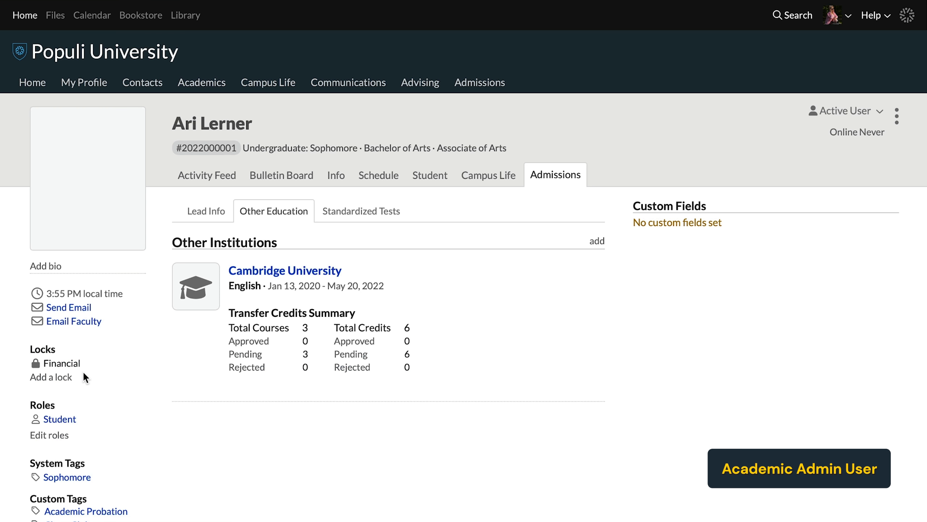
{"action": "left_click", "coordinate": [285, 270]}
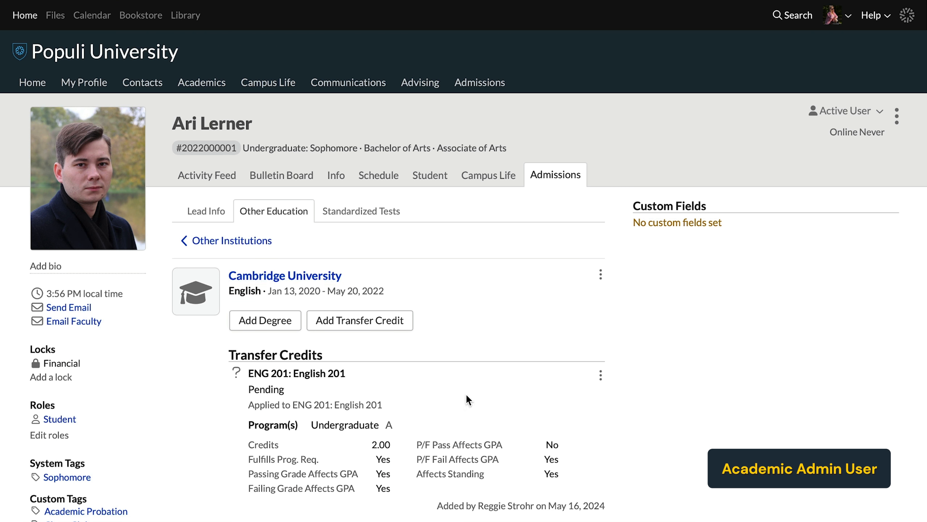
{"action": "left_click", "coordinate": [600, 375]}
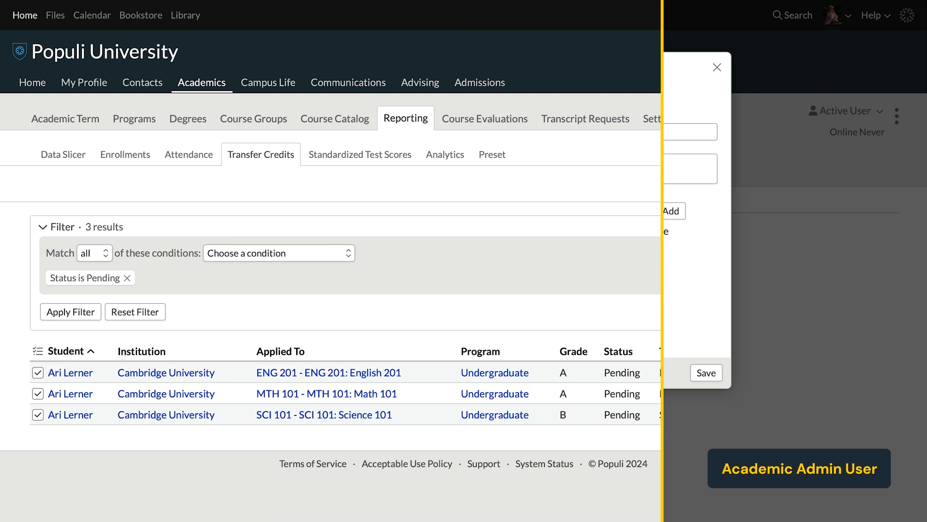
{"action": "left_click", "coordinate": [716, 67]}
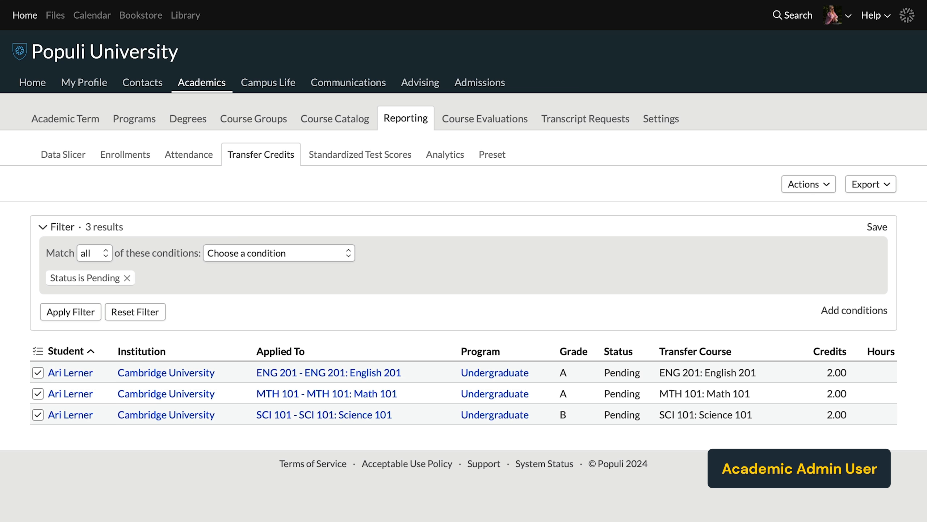
{"action": "mouse_move", "coordinate": [98, 448]}
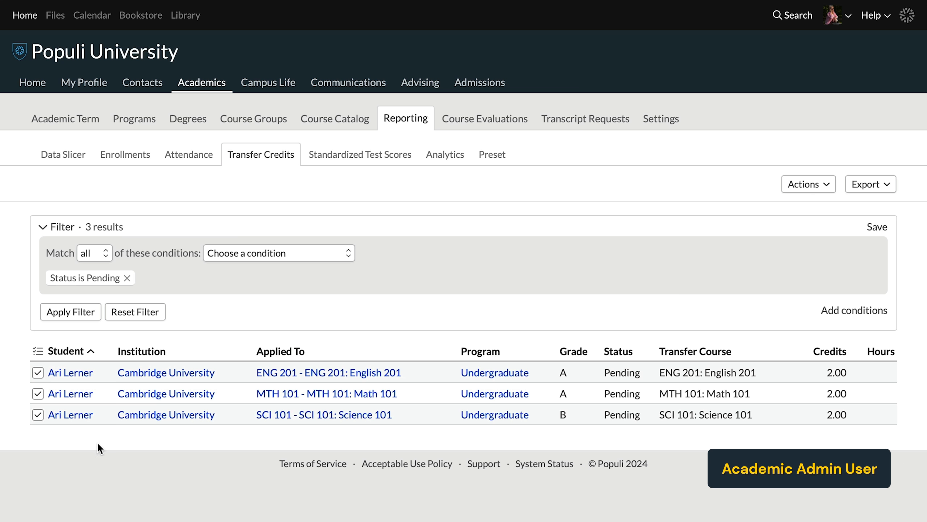
- Bulk-approve the checked ENG 201 and MTH 101 credits via Change Statuses, leaving SCI 101 pending
{"action": "left_click", "coordinate": [37, 414]}
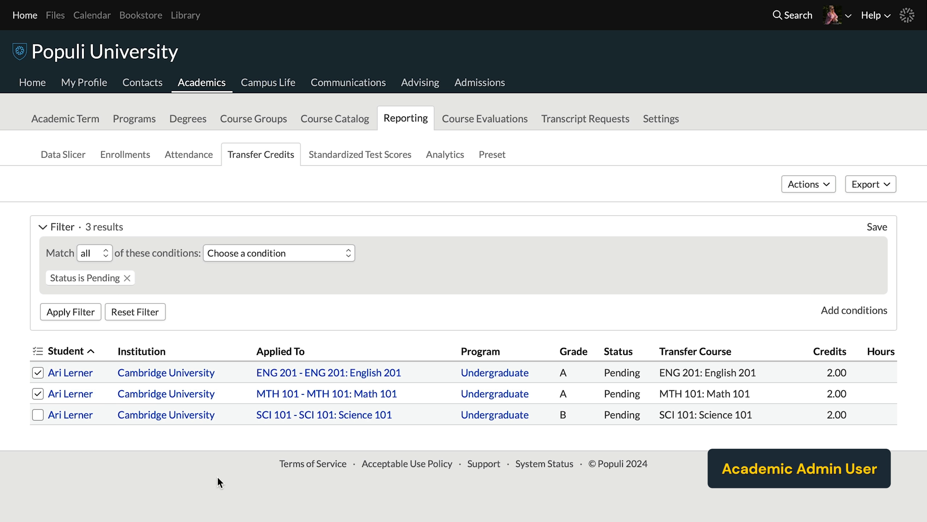
{"action": "left_click", "coordinate": [807, 184]}
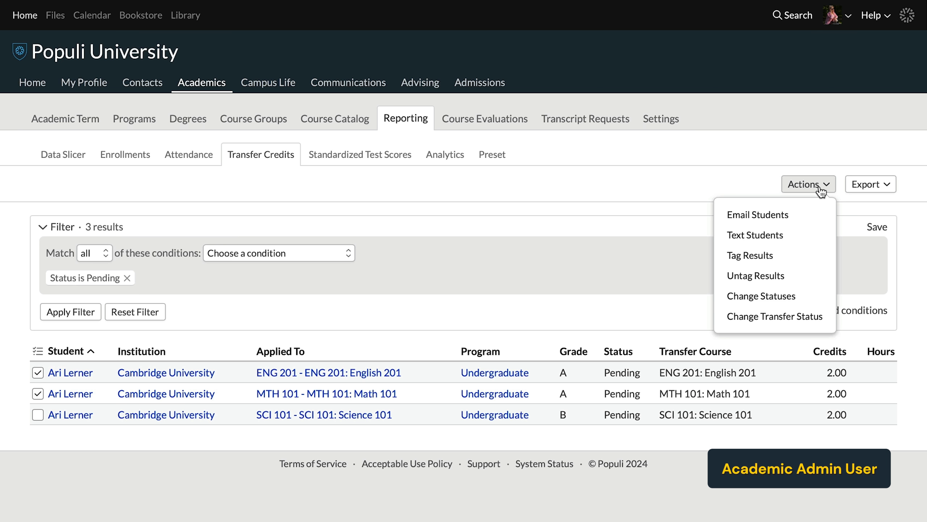
{"action": "left_click", "coordinate": [762, 295]}
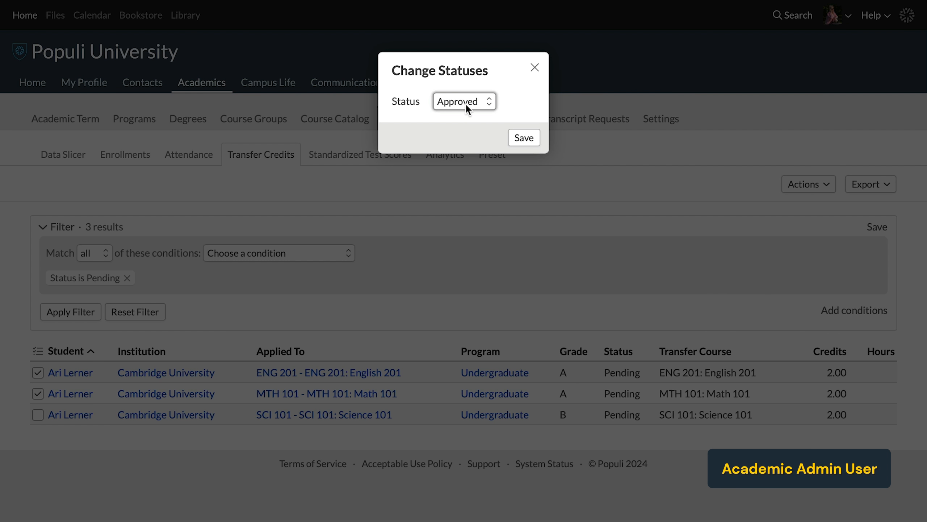
{"action": "mouse_move", "coordinate": [524, 137]}
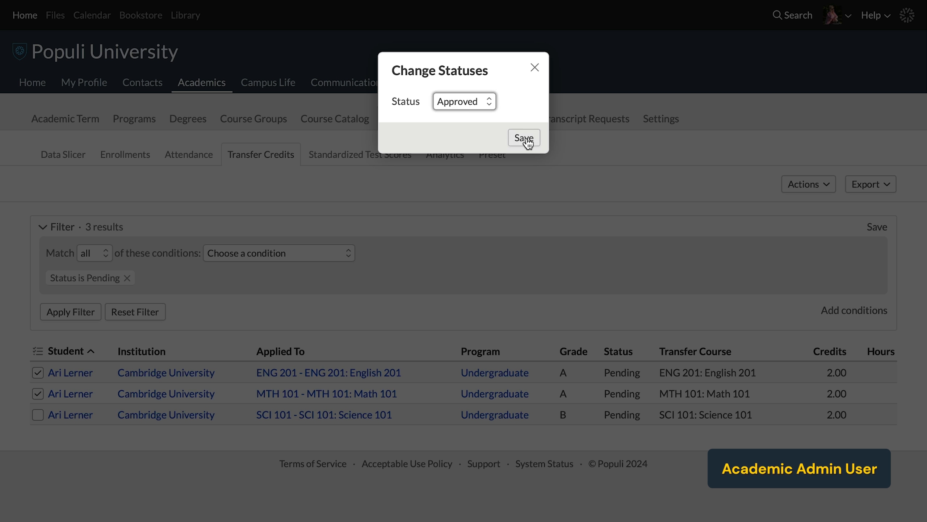
{"action": "left_click", "coordinate": [523, 138]}
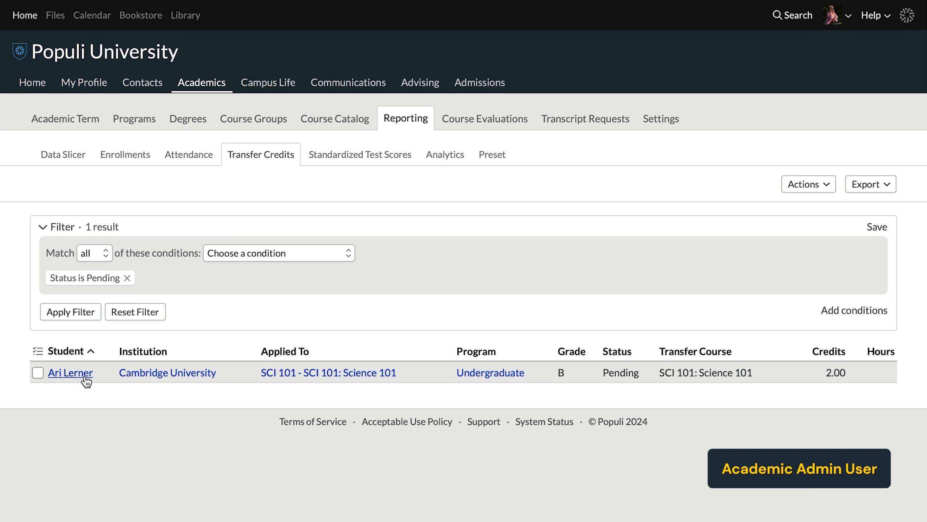
- Show Ari Lerner's Cambridge University credits with ENG 201 and MTH 101 now approved
{"action": "left_click", "coordinate": [69, 372]}
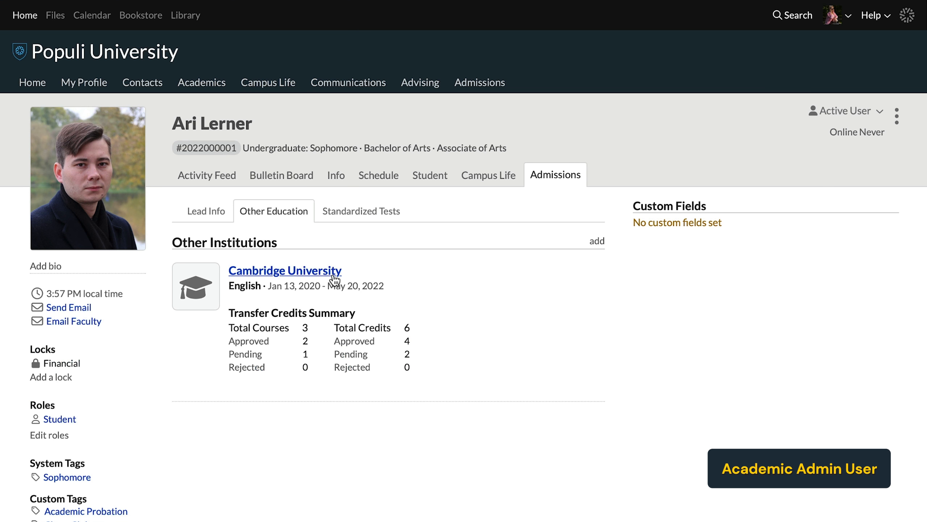
{"action": "left_click", "coordinate": [285, 270]}
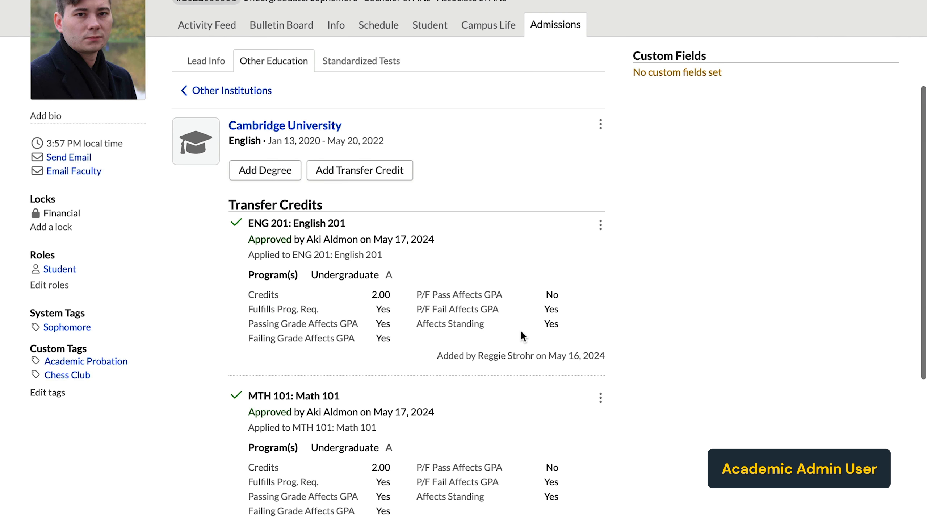
{"action": "scroll", "scroll_direction": "down", "scroll_amount": 3}
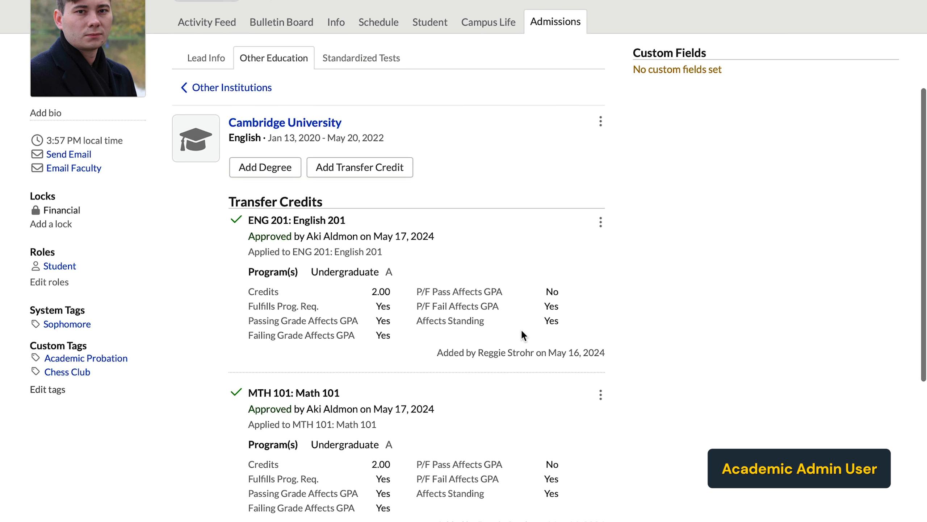